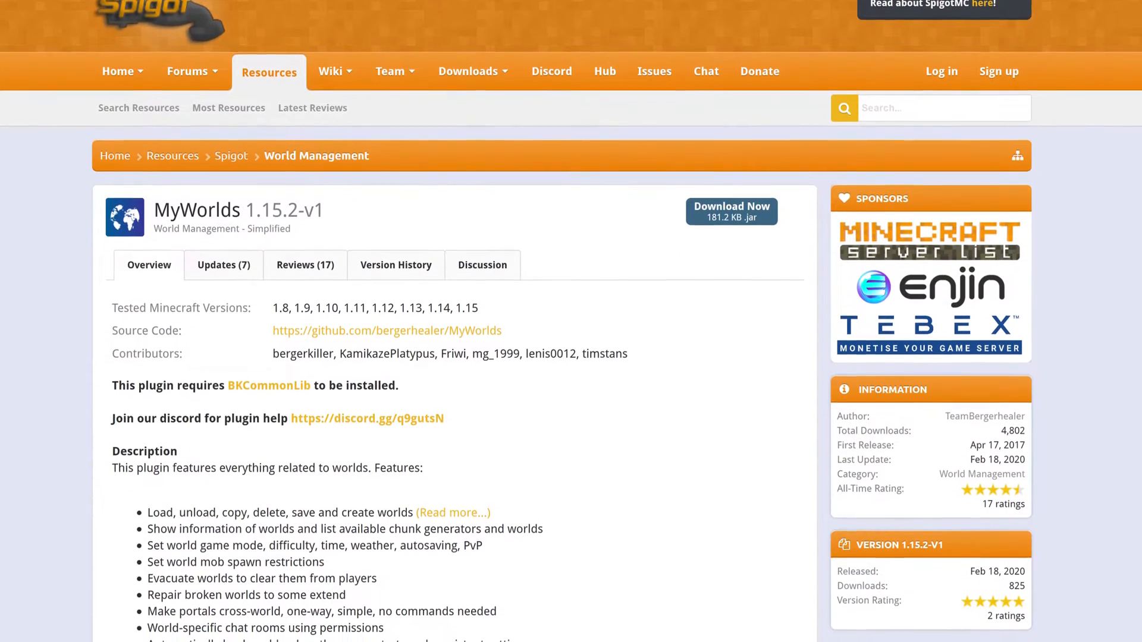
- Find and install the MyWorlds plugin from Server.pro's plugin listings
scroll("down", 3)
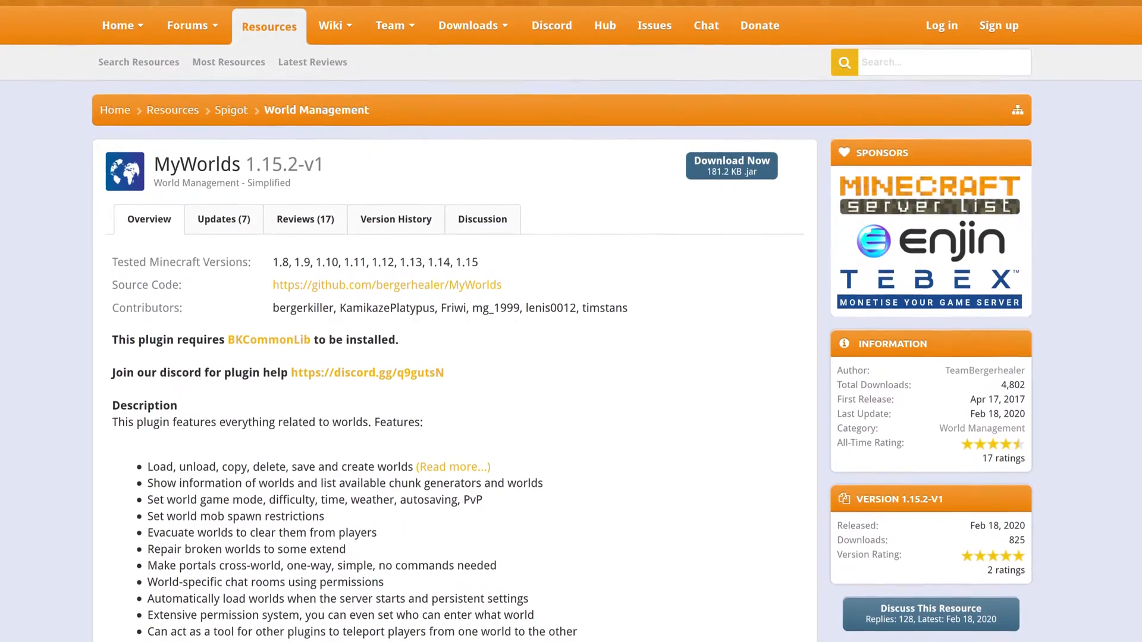
scroll("down", 3)
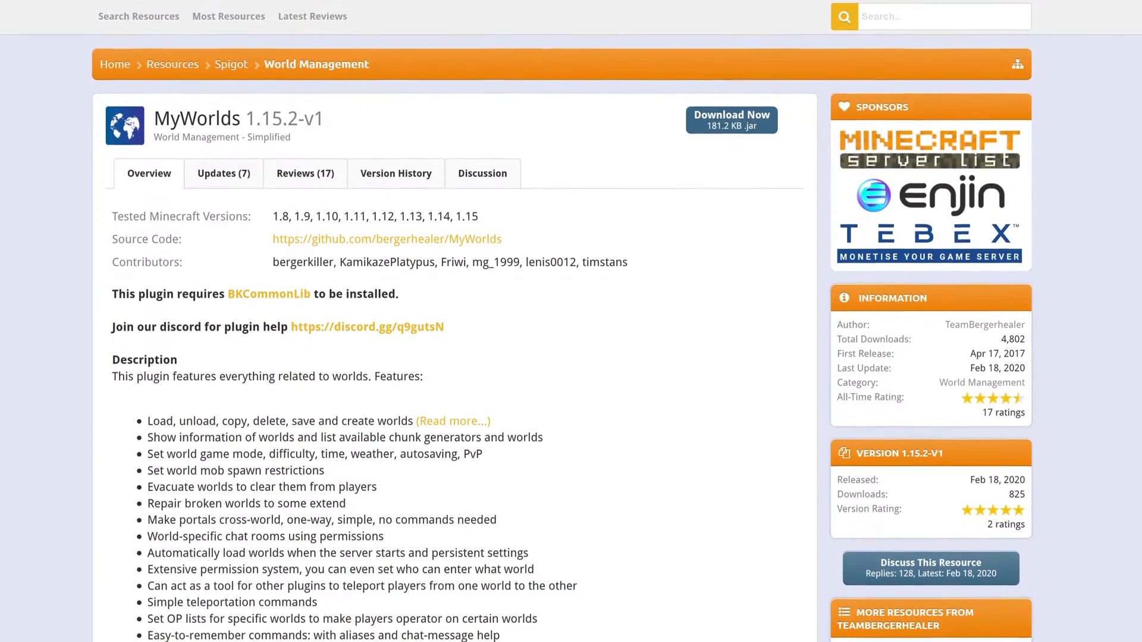
scroll("down", 3)
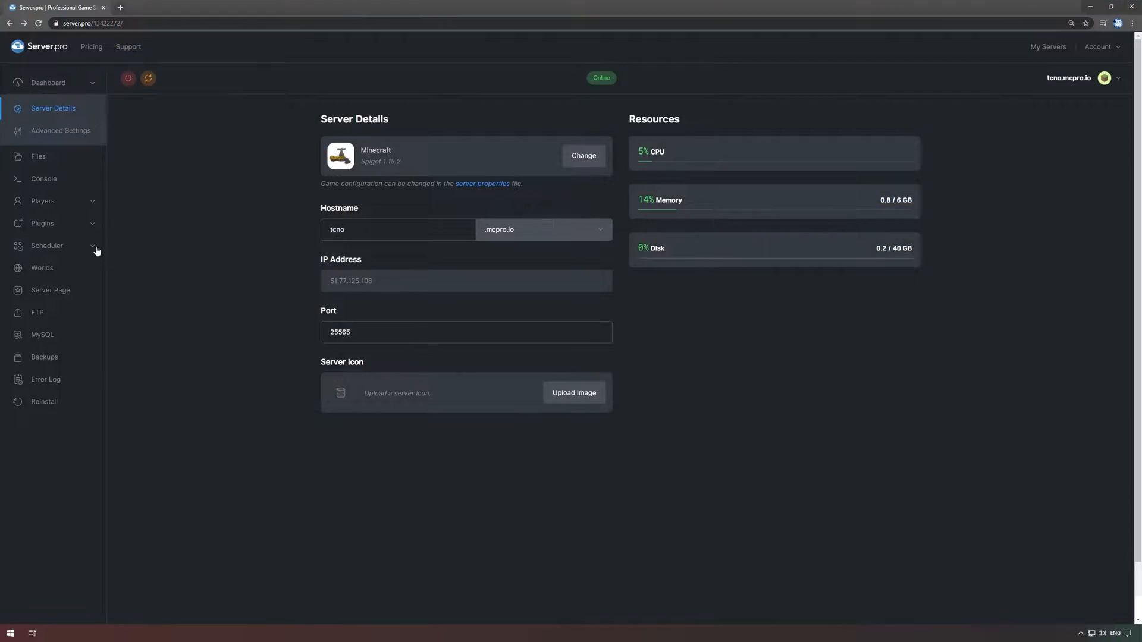
left_click(43, 225)
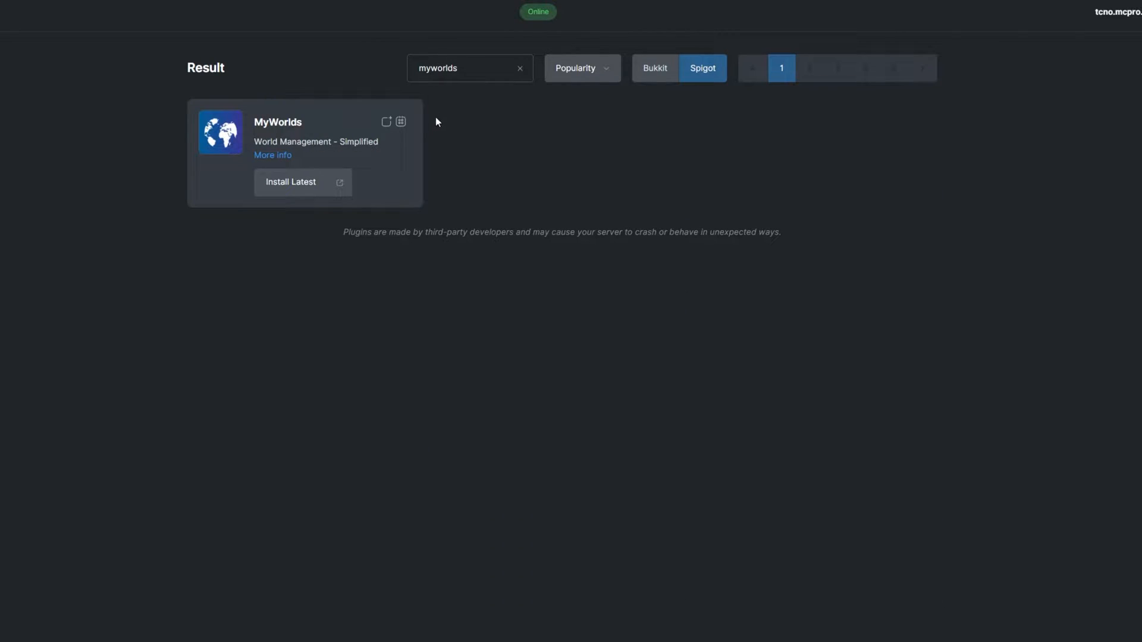
left_click(290, 181)
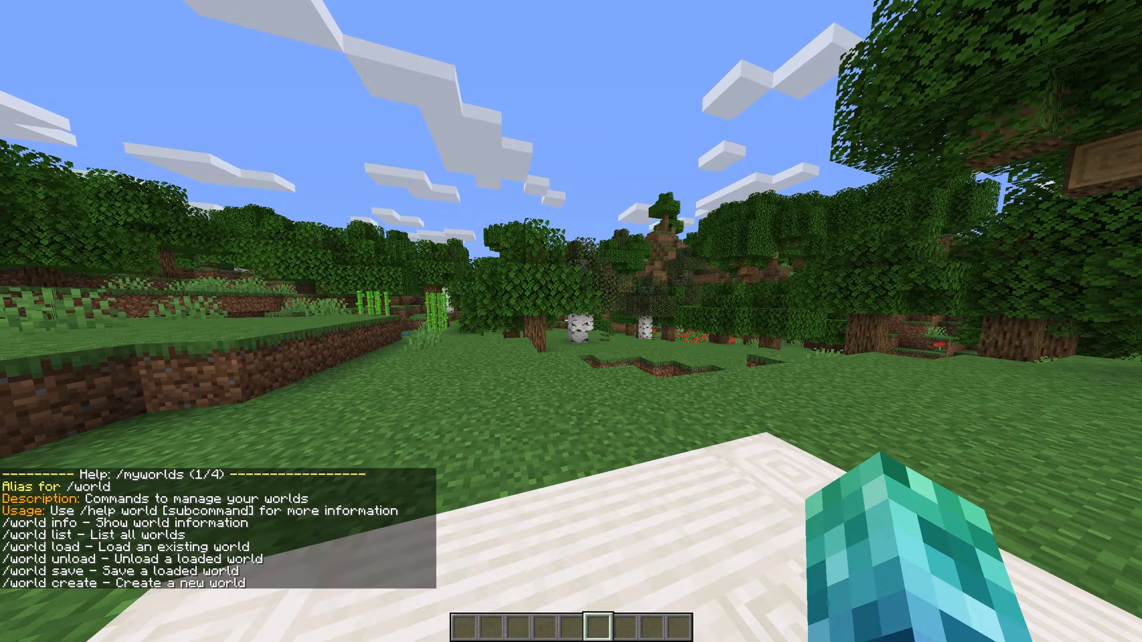
- Run the MyWorlds help and save the current world named 'world'
type("halt-activity")
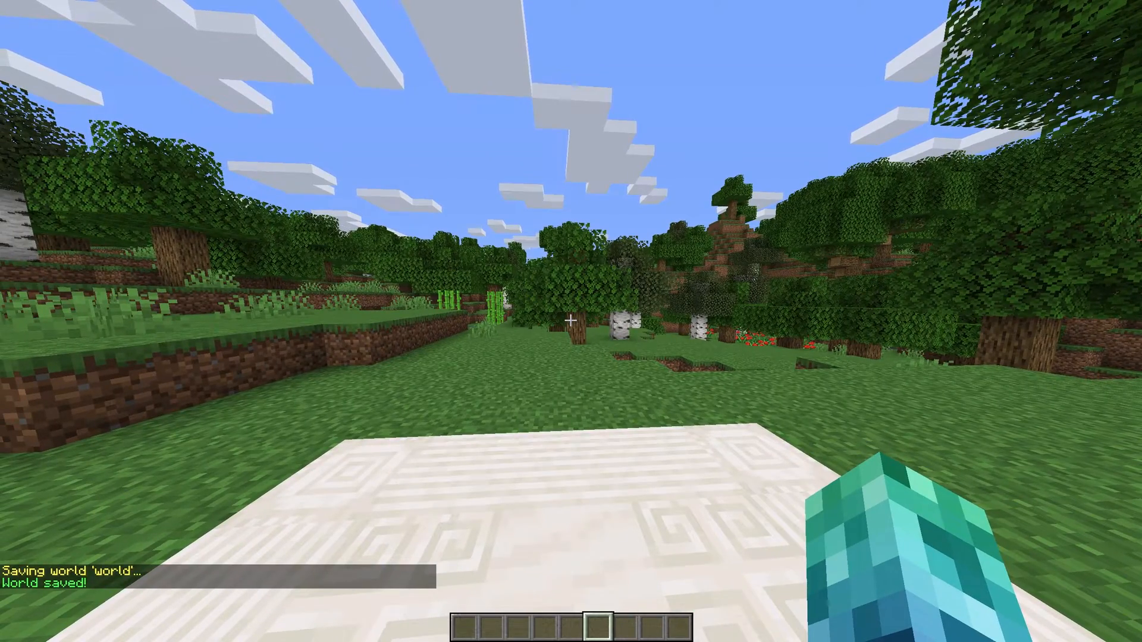
- Run a bare /world create to list usage and environments, then begin a create command for TCNO
type("/world")
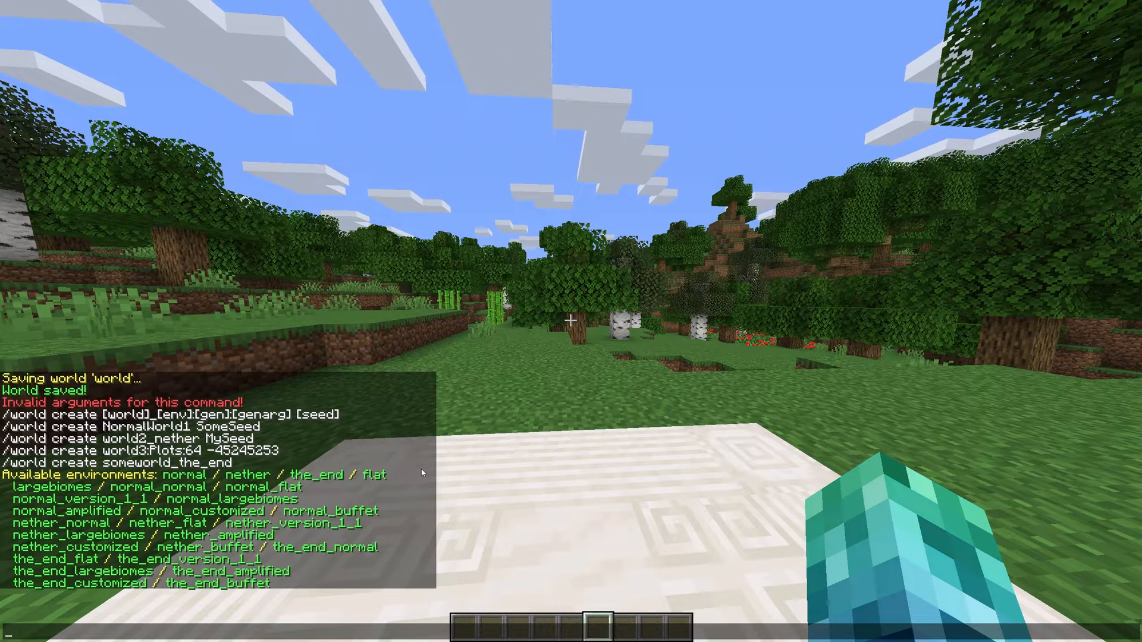
type("TCNO")
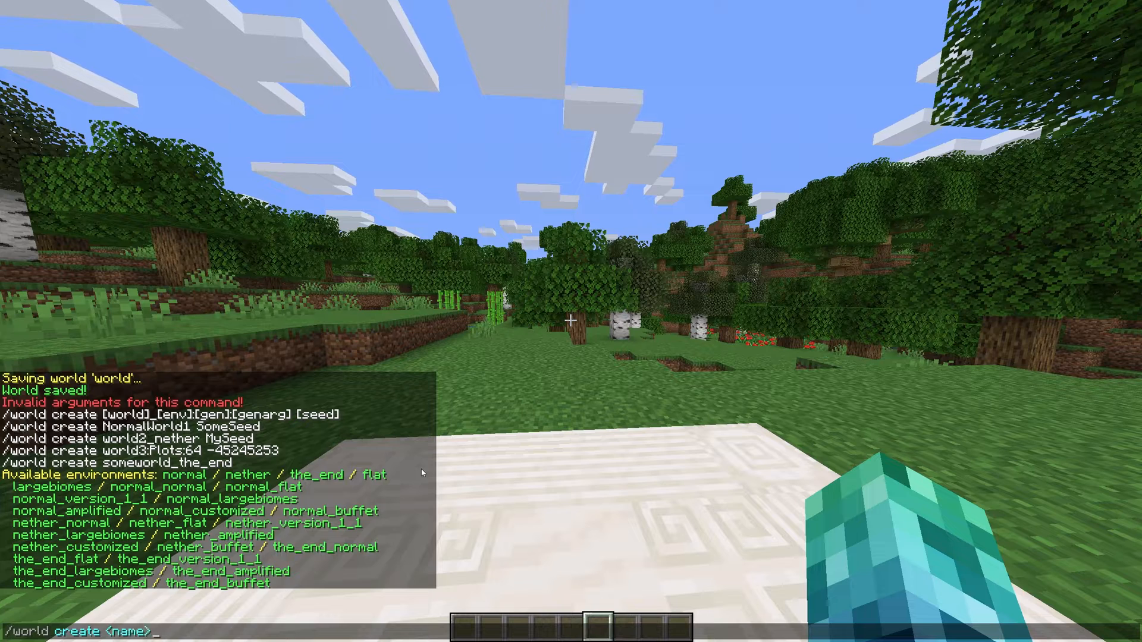
type("_env")
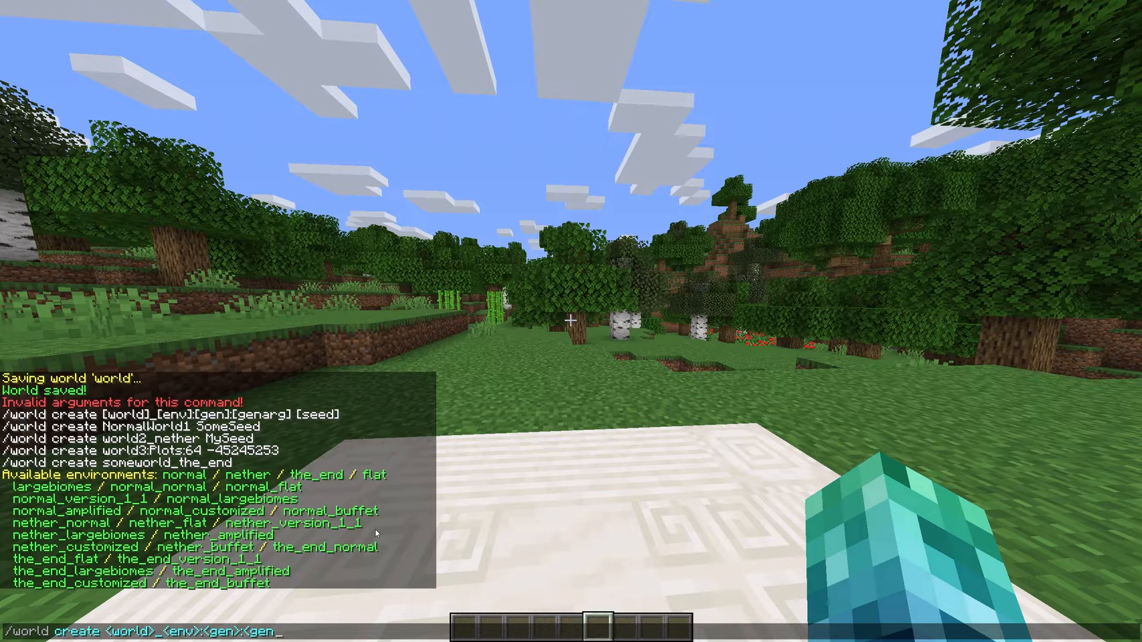
type("arg> <seed>")
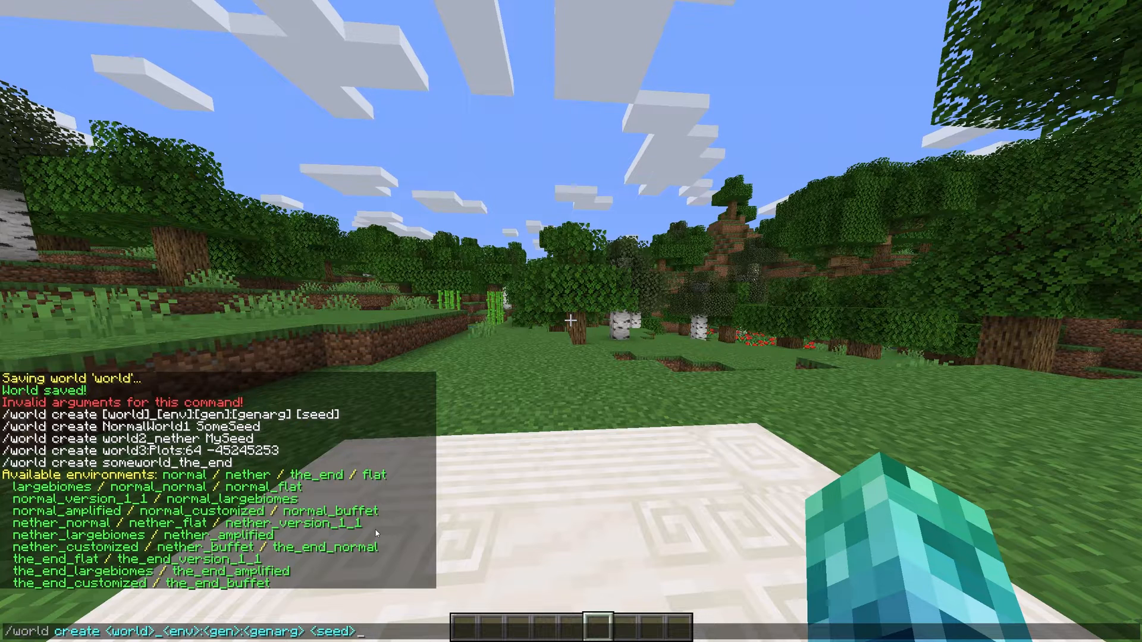
type("TCNO")
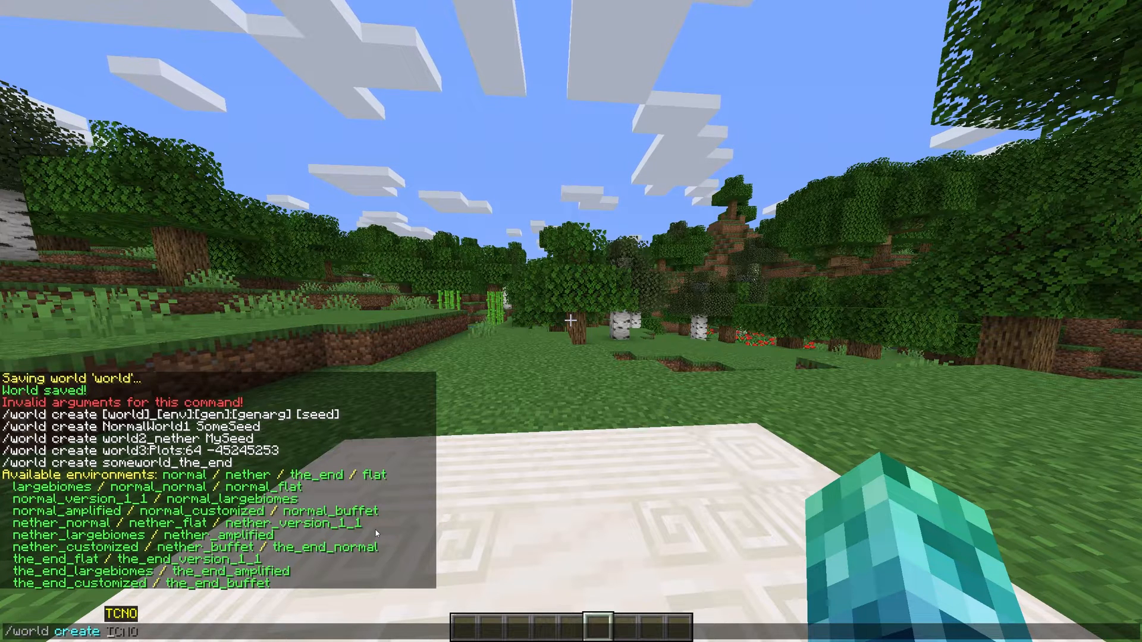
- Create flat world 'test_normal_flat', teleport to its spawn and set the spawn at the player
type("test_")
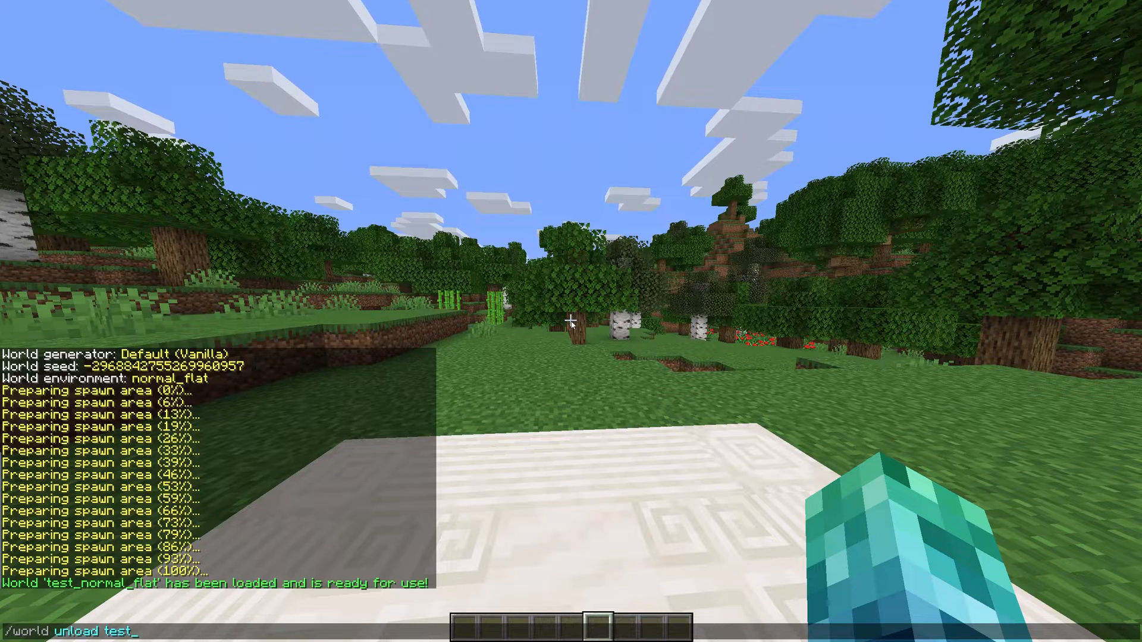
type("normal_flat")
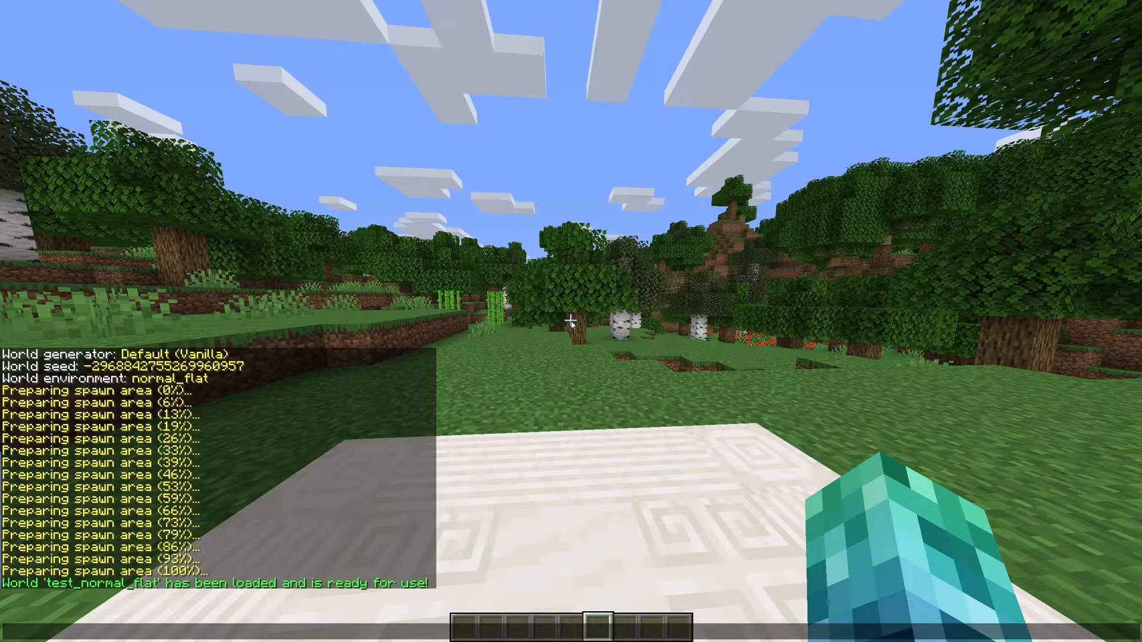
type("/world spawn TCNO")
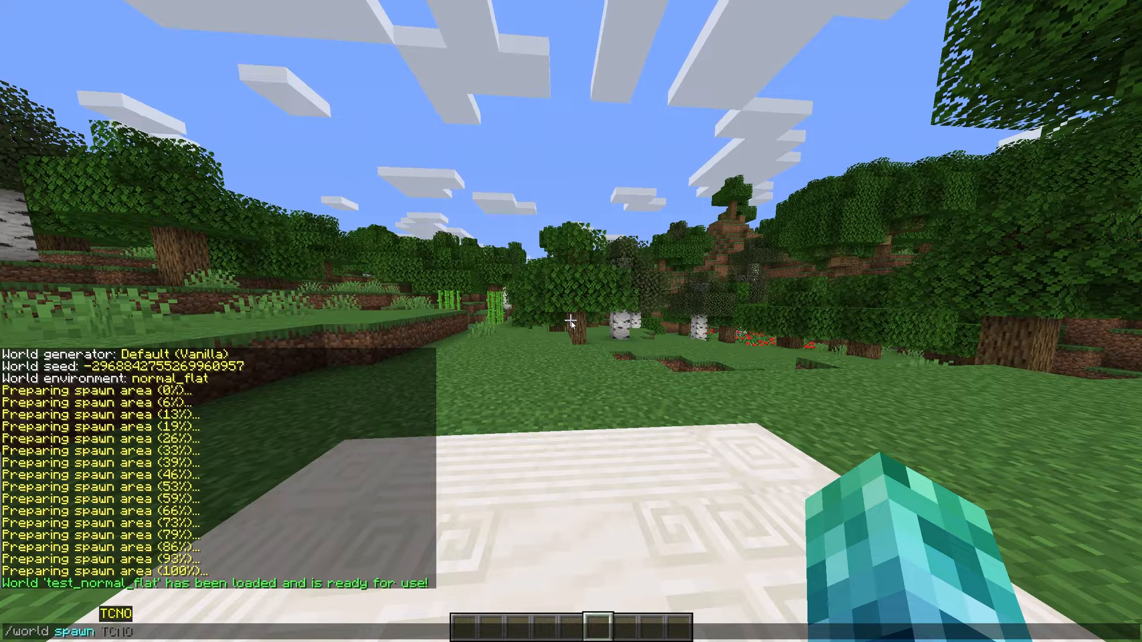
type("test_normal_")
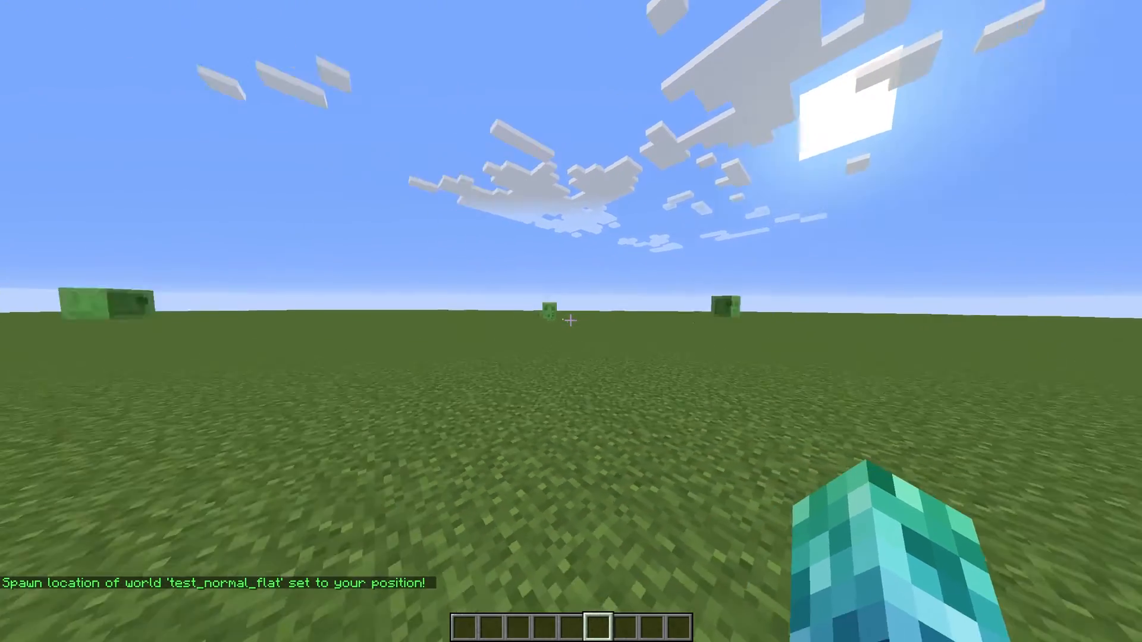
- Deny and then re-allow slime spawning on test_normal_flat so all mobs can spawn
type("/world")
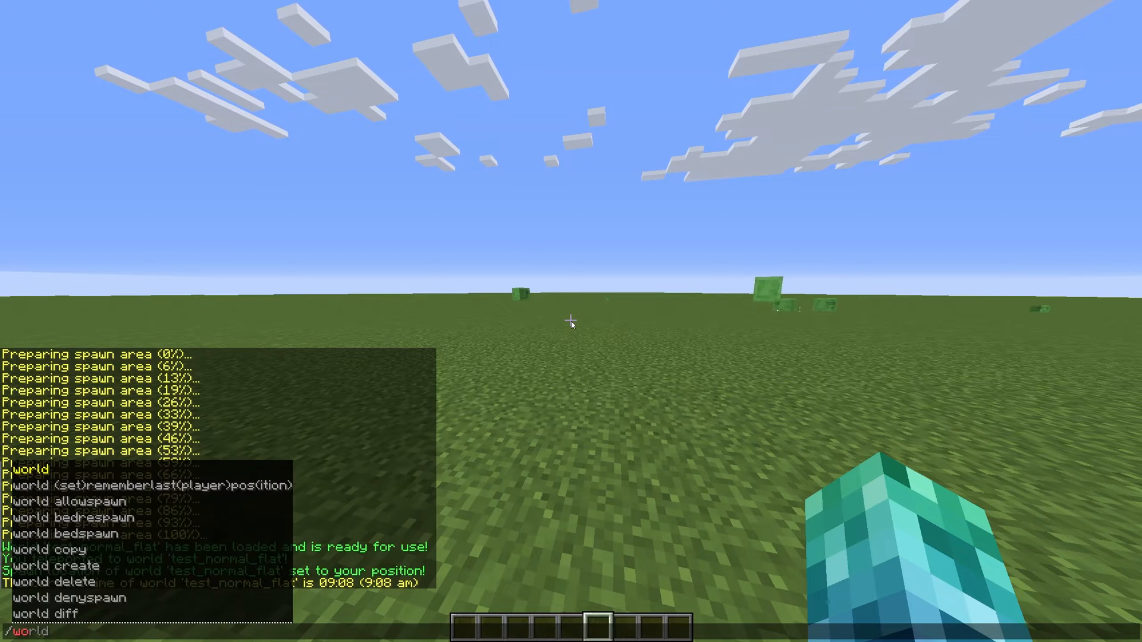
type("we")
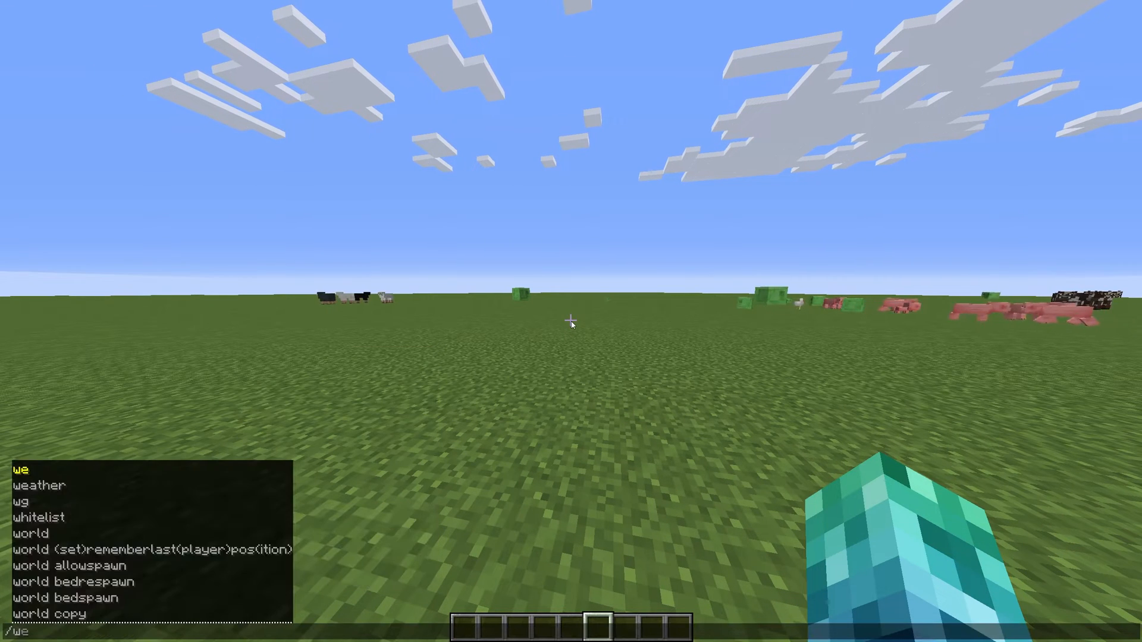
type("orld denyspawn")
key("enter")
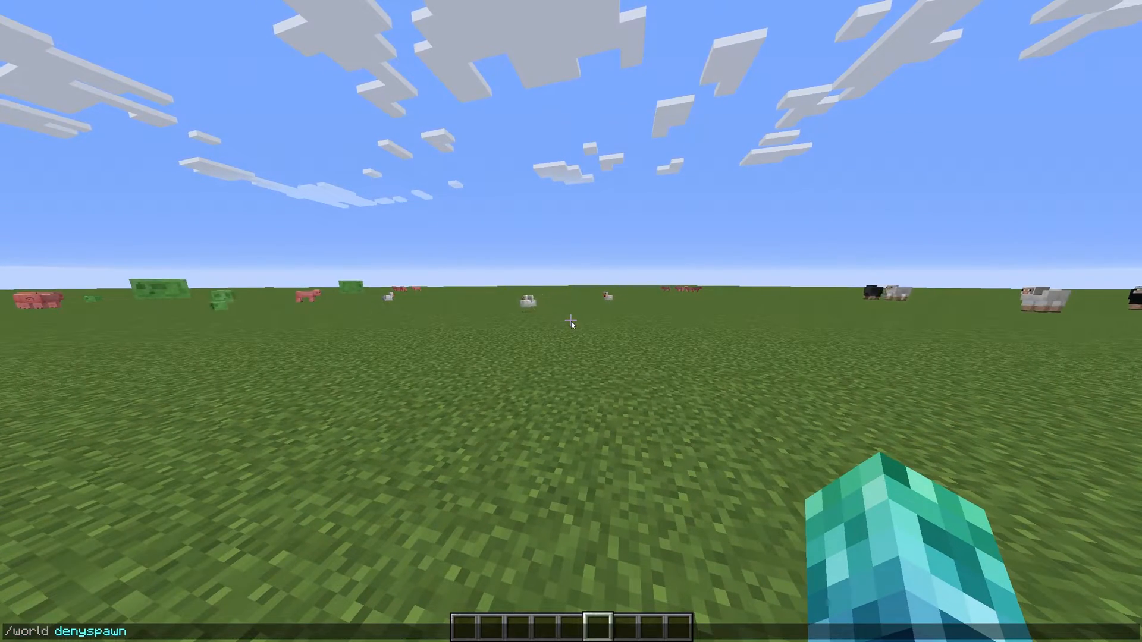
type("slime")
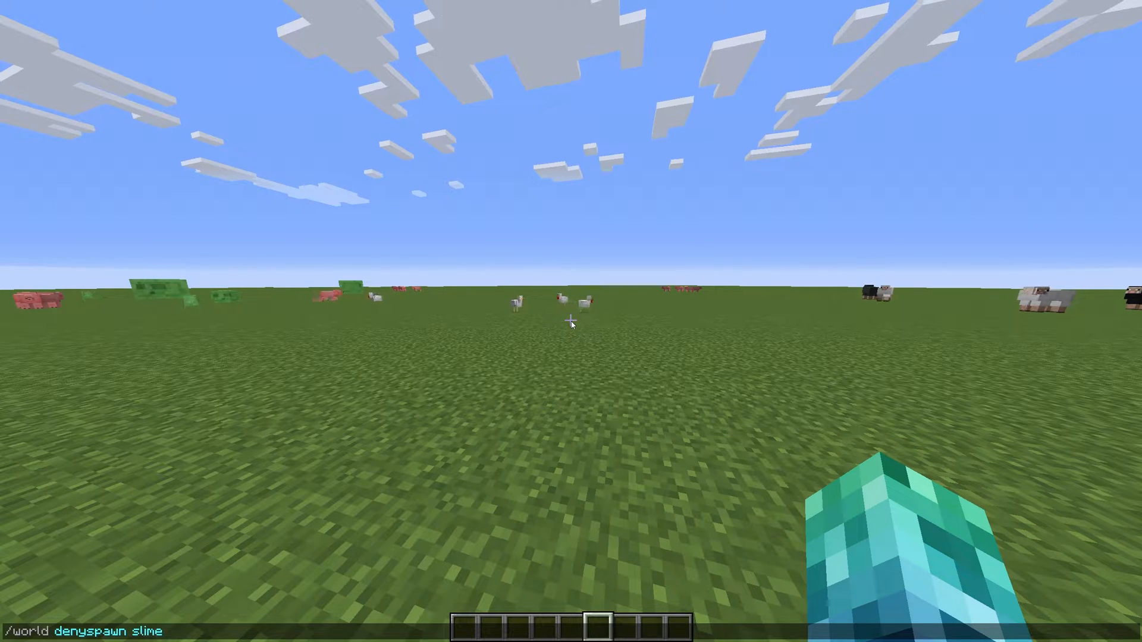
type("test_norm_")
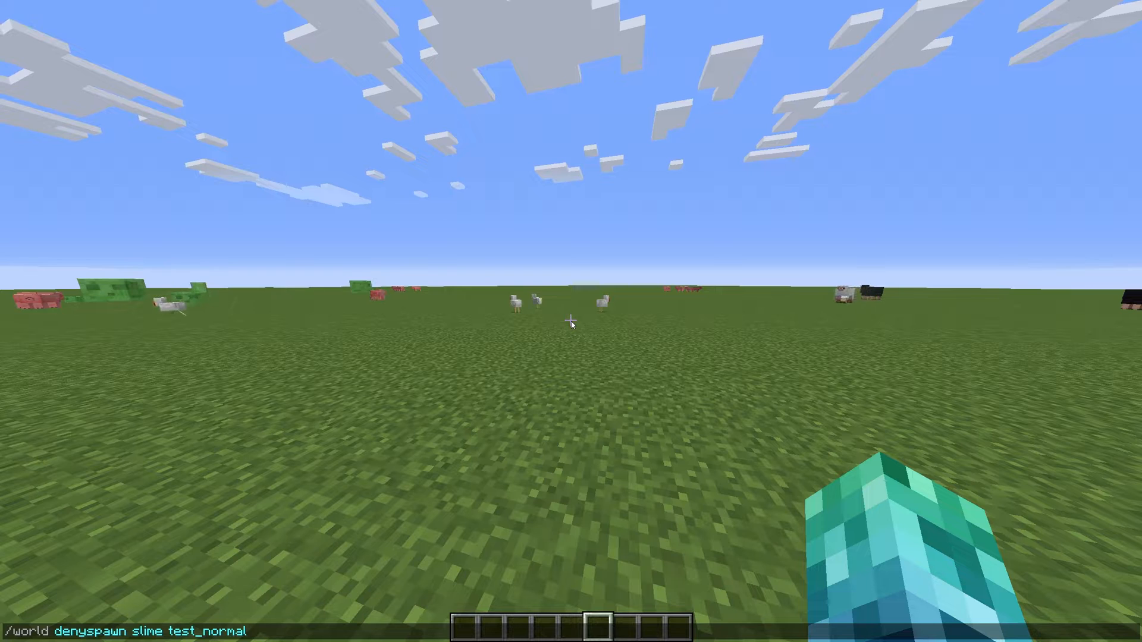
type("_world")
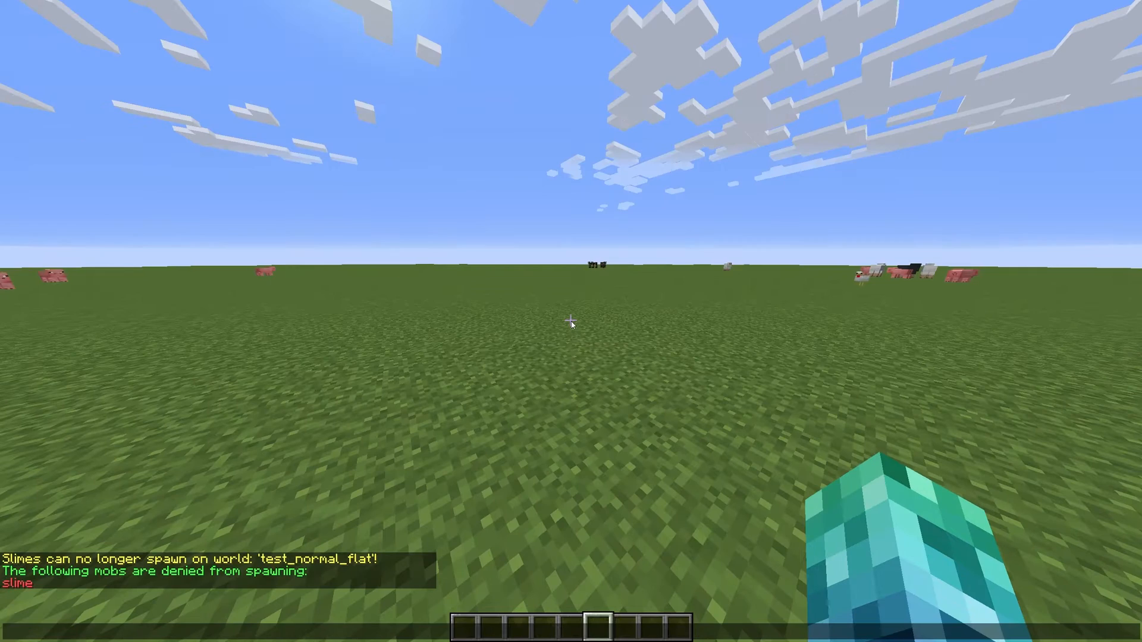
type("/world spawn slime test_normal_world")
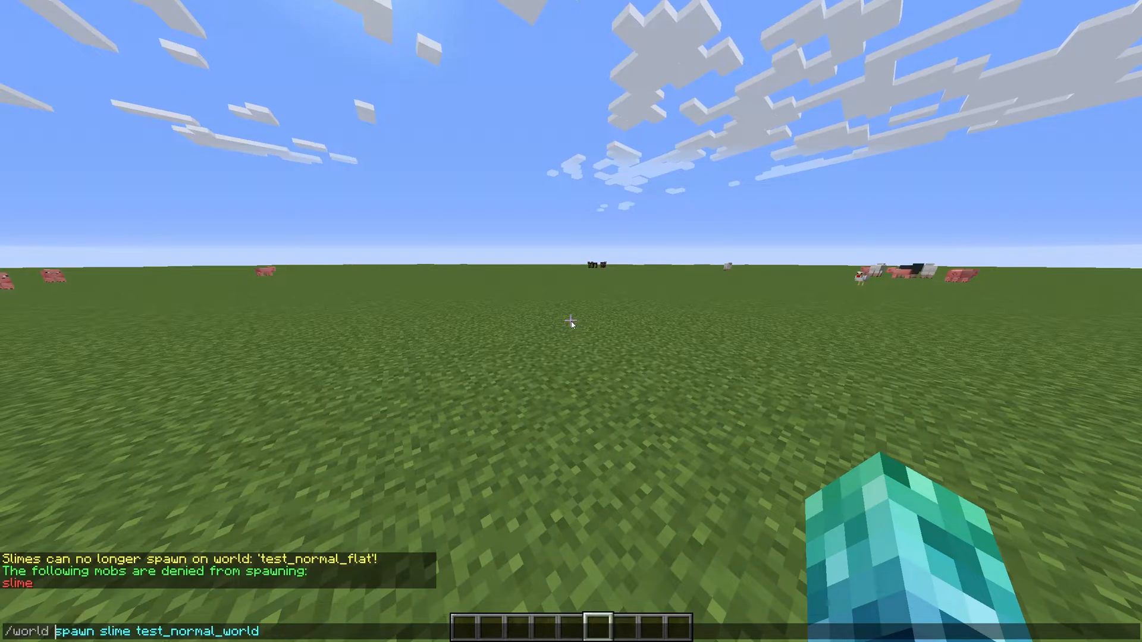
key("enter")
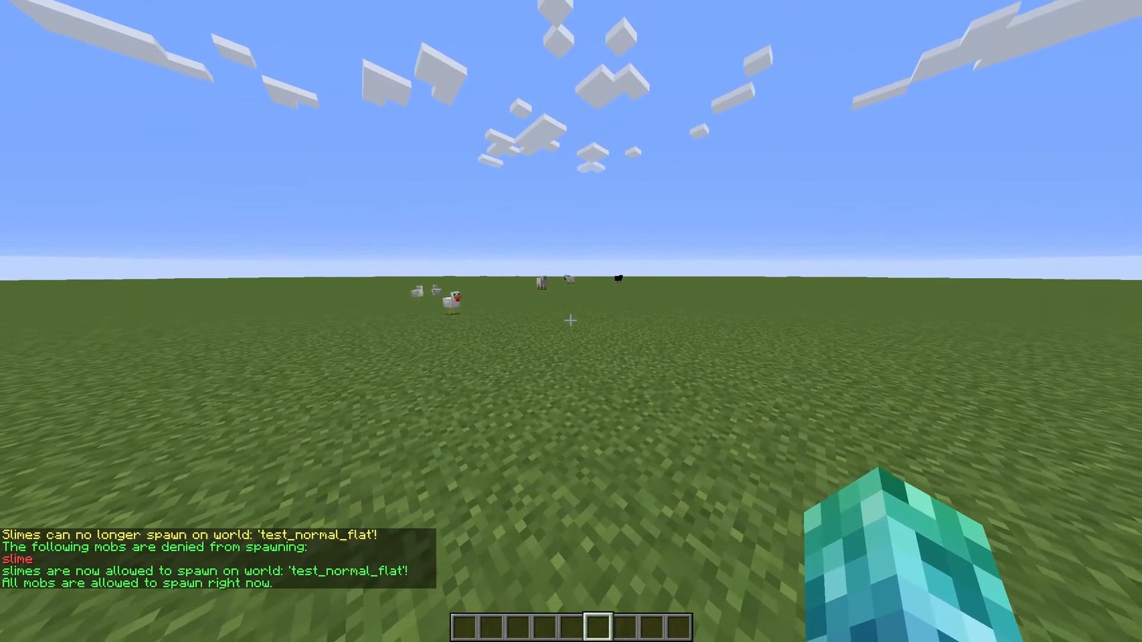
- Disable spawn-area saving and last-position memory, and split test_normal_flat's player inventory
type("/world saving")
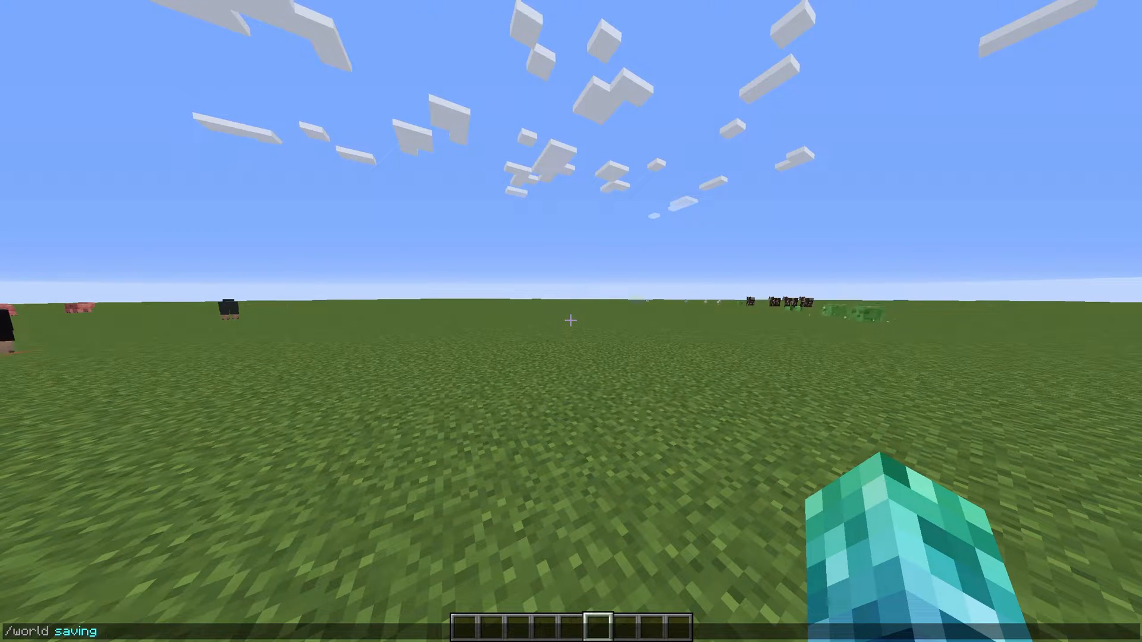
type("bedresp")
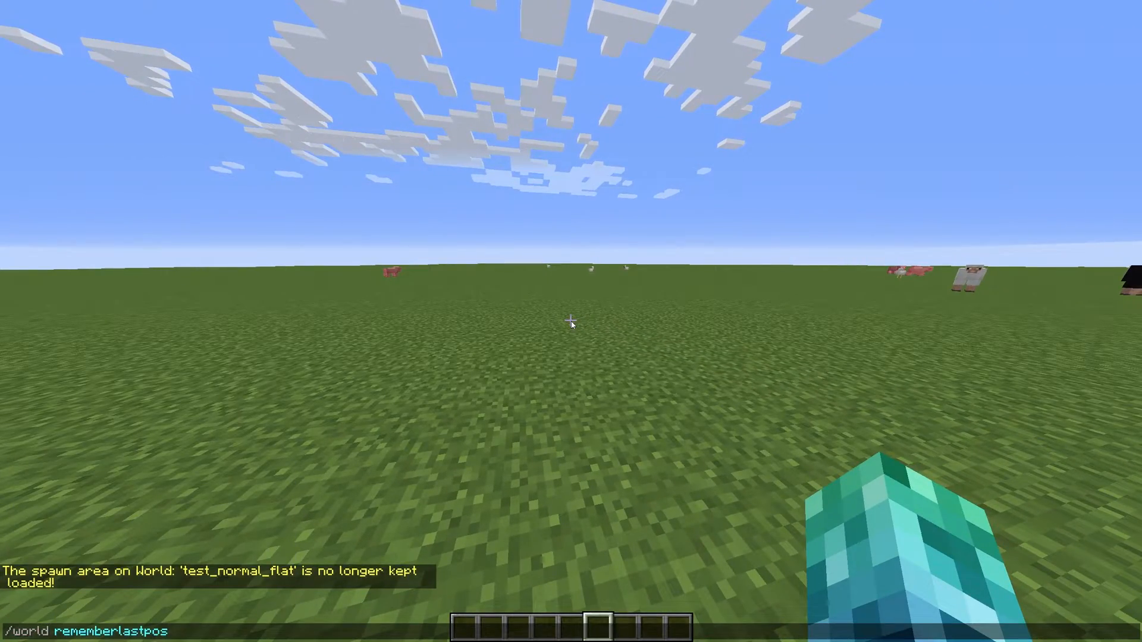
key("Return")
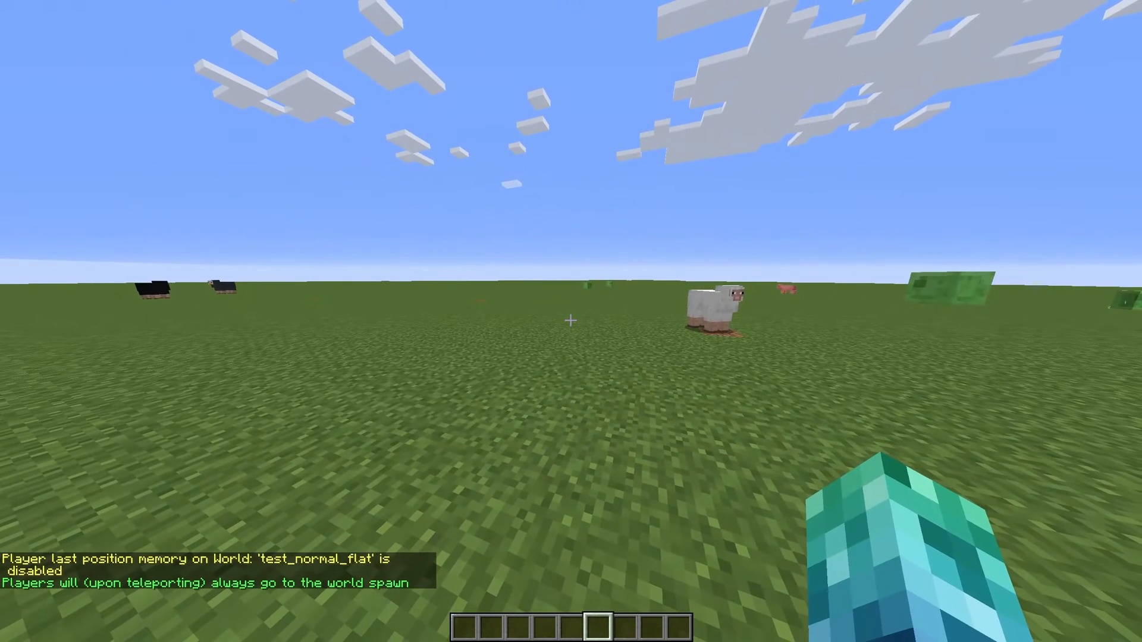
key("e")
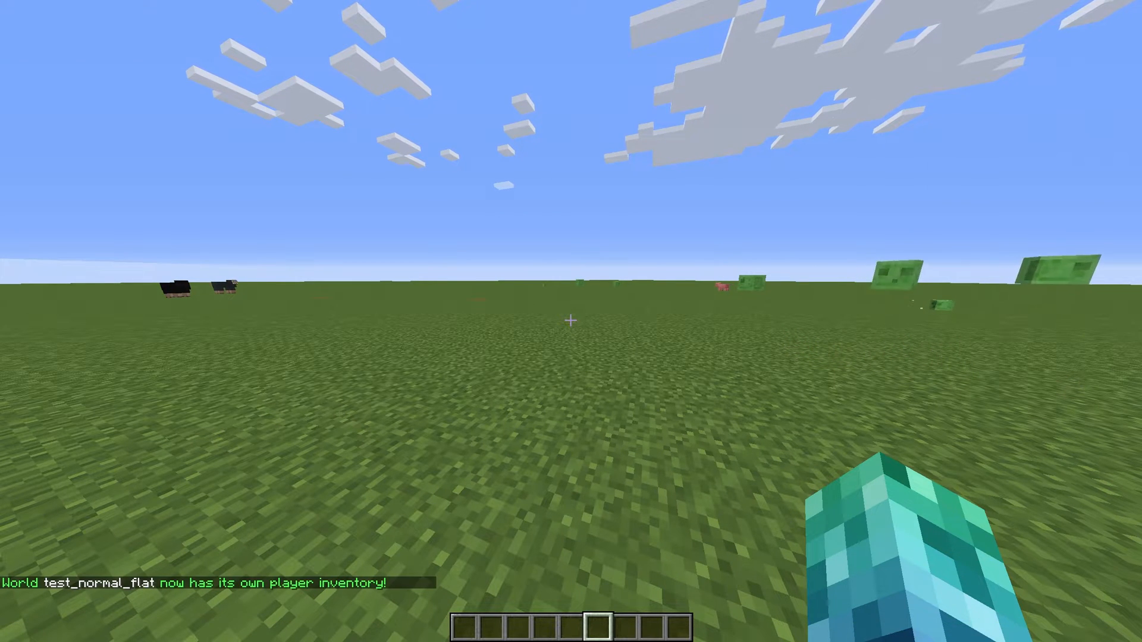
type("/world inventory split test_normal_flat")
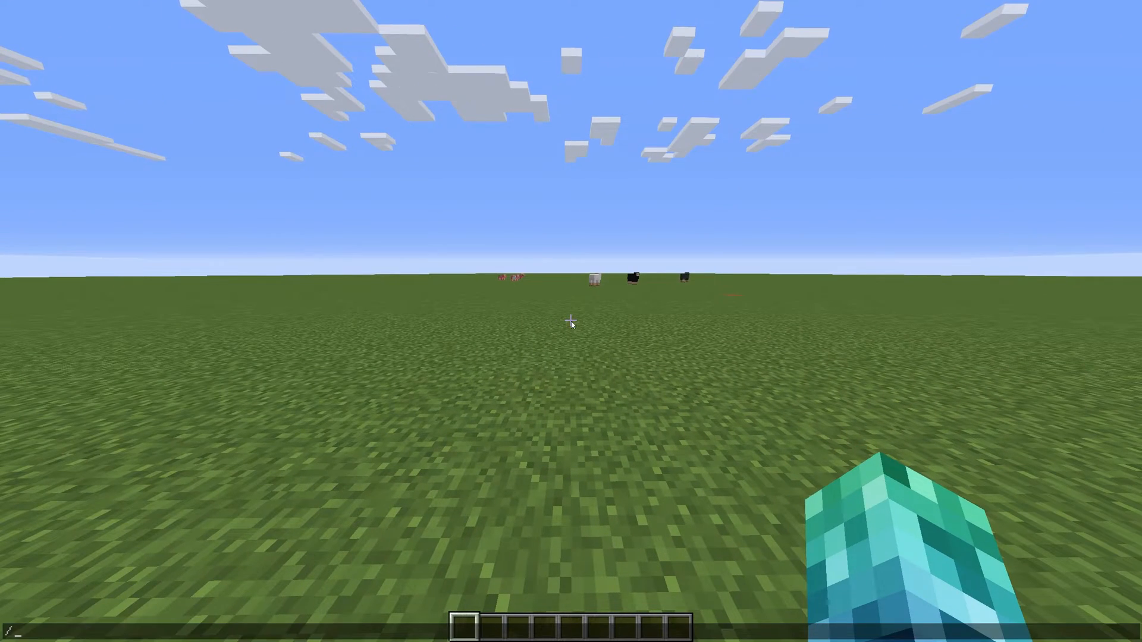
- Build an obsidian frame from creative inventory and place an oak sign beneath it
key("e")
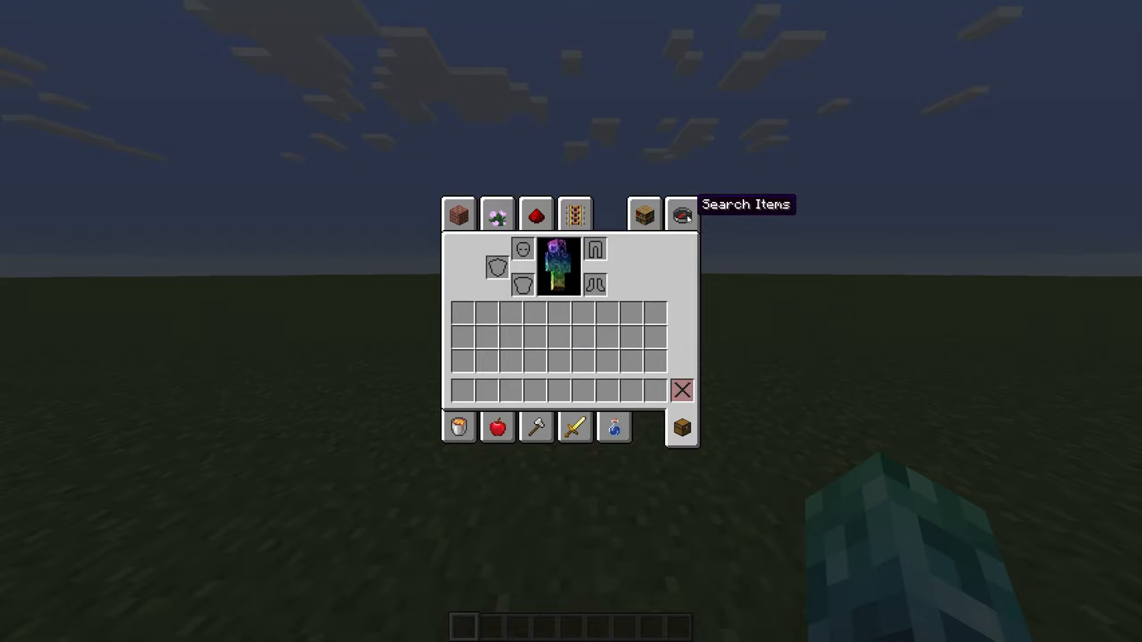
type("obs")
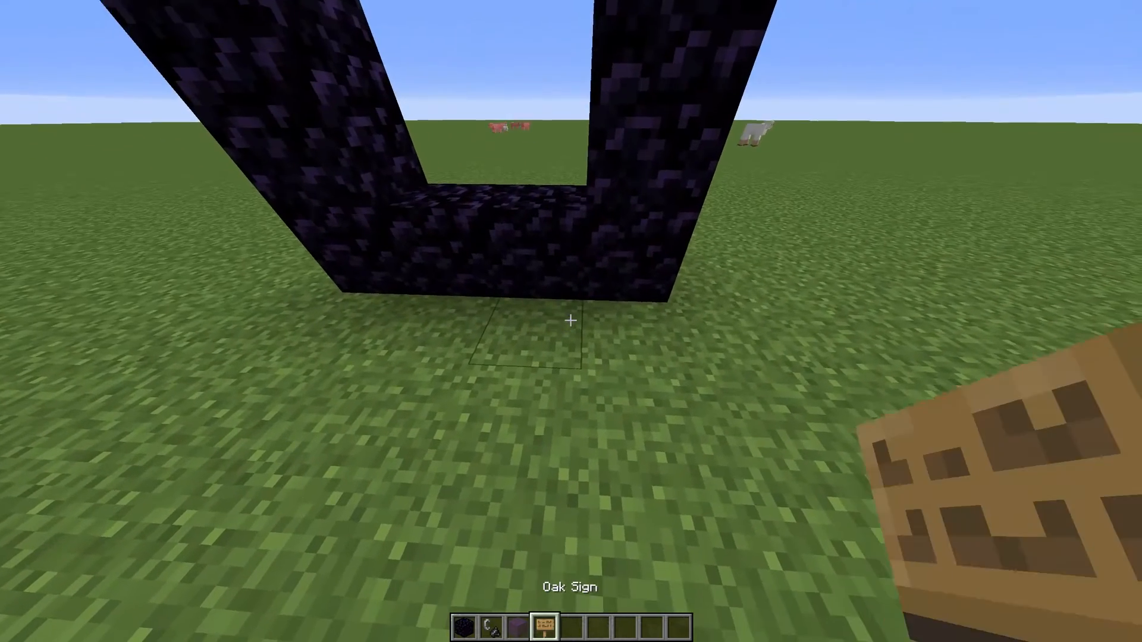
left_click(570, 320)
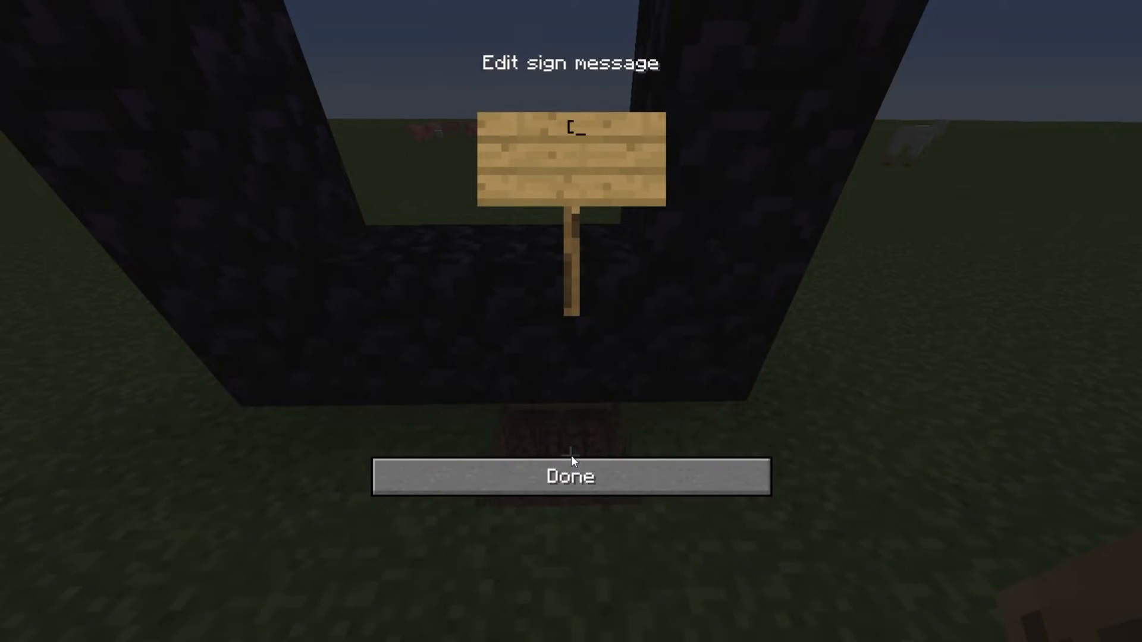
- Write the sign lines [portal], portflat, portworld, Superflat and confirm
type("portal]")
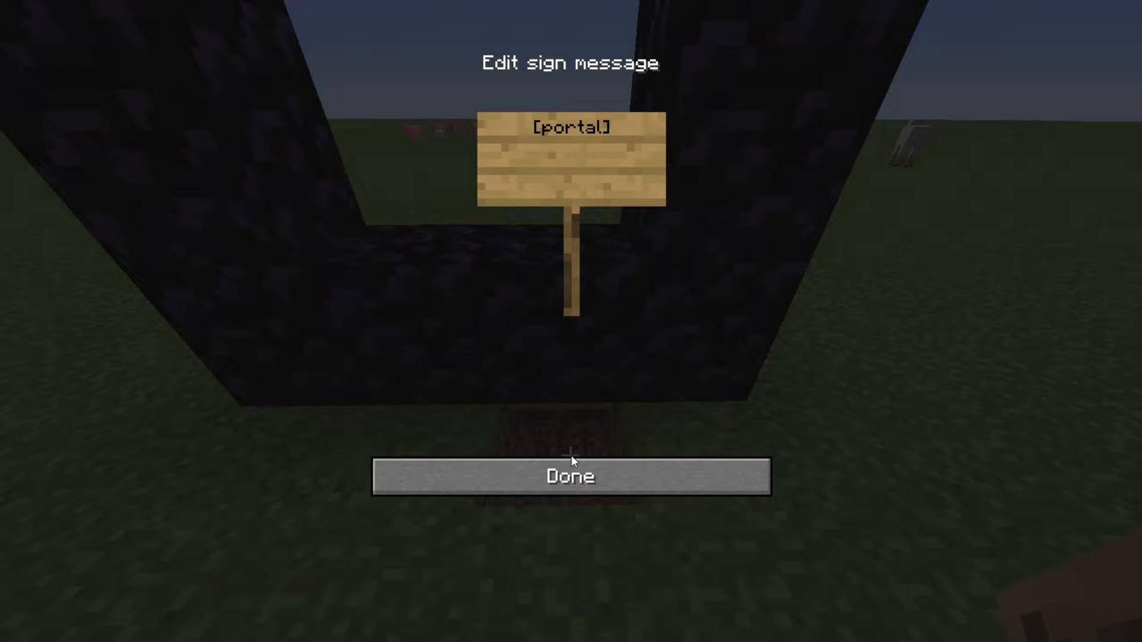
key("Enter")
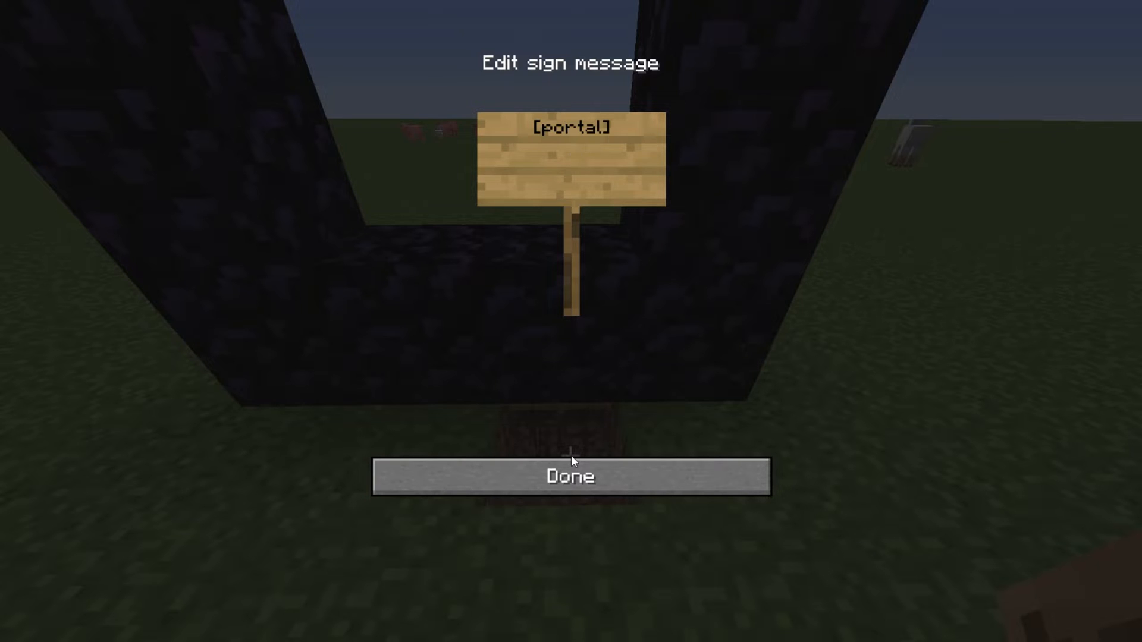
type("portflat")
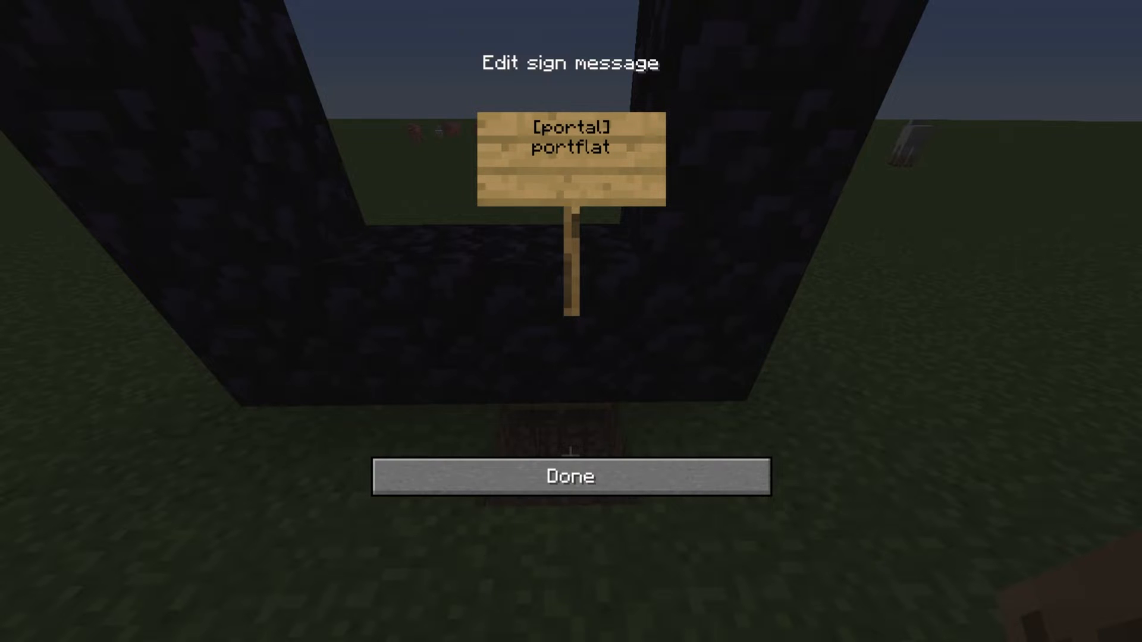
type("portworld")
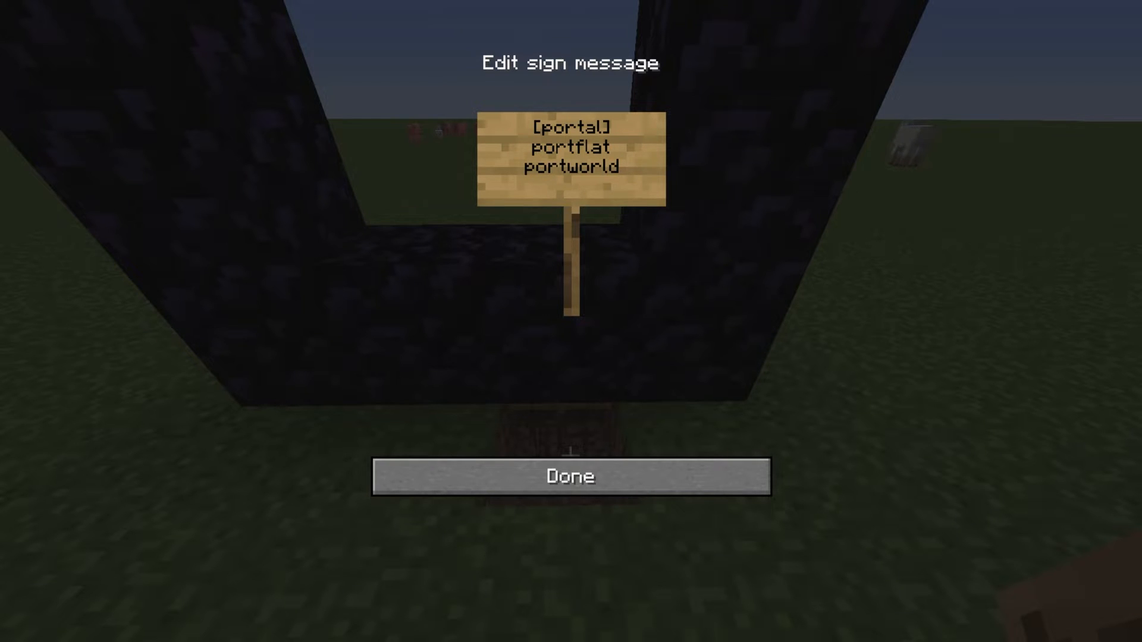
type("Superflat")
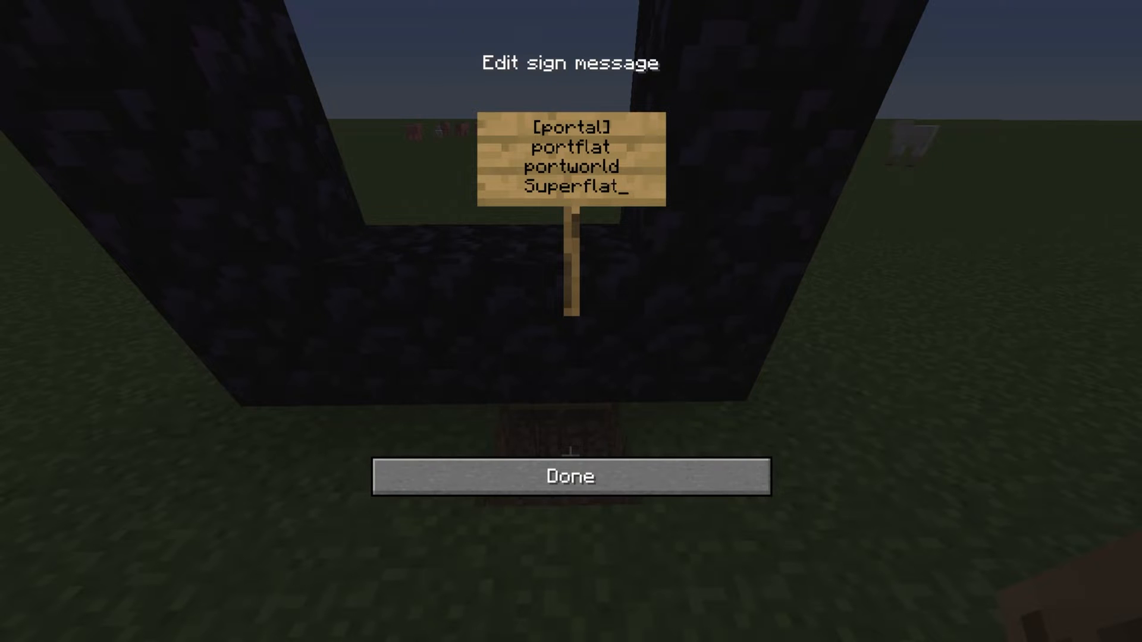
left_click(569, 477)
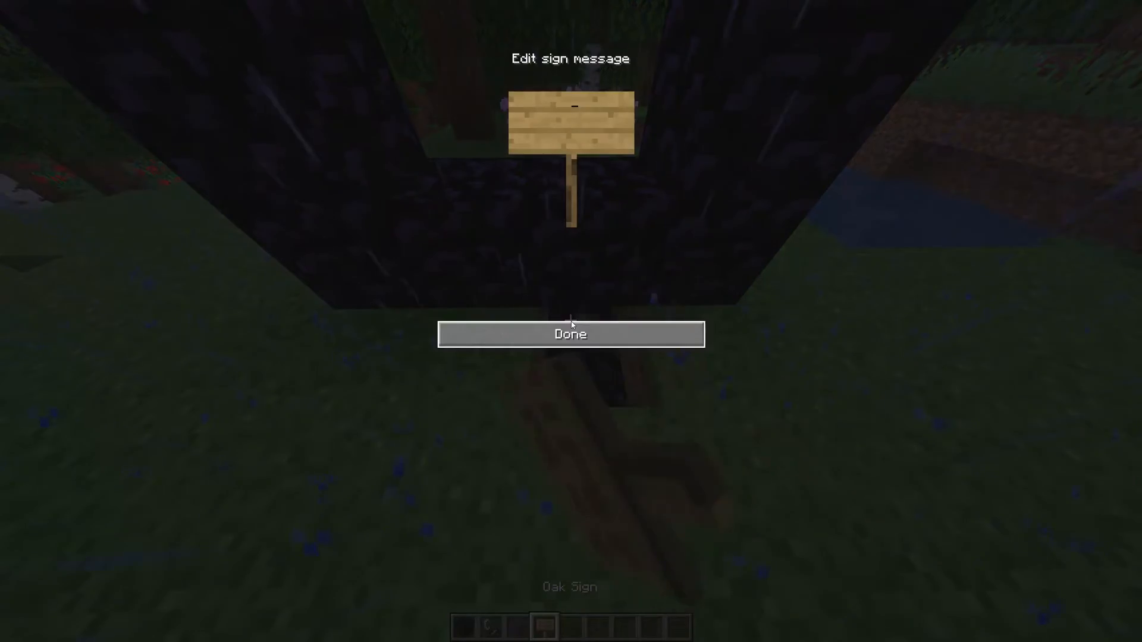
- Write [portal] and portworld on the forest portal's sign and confirm
type("[portal")
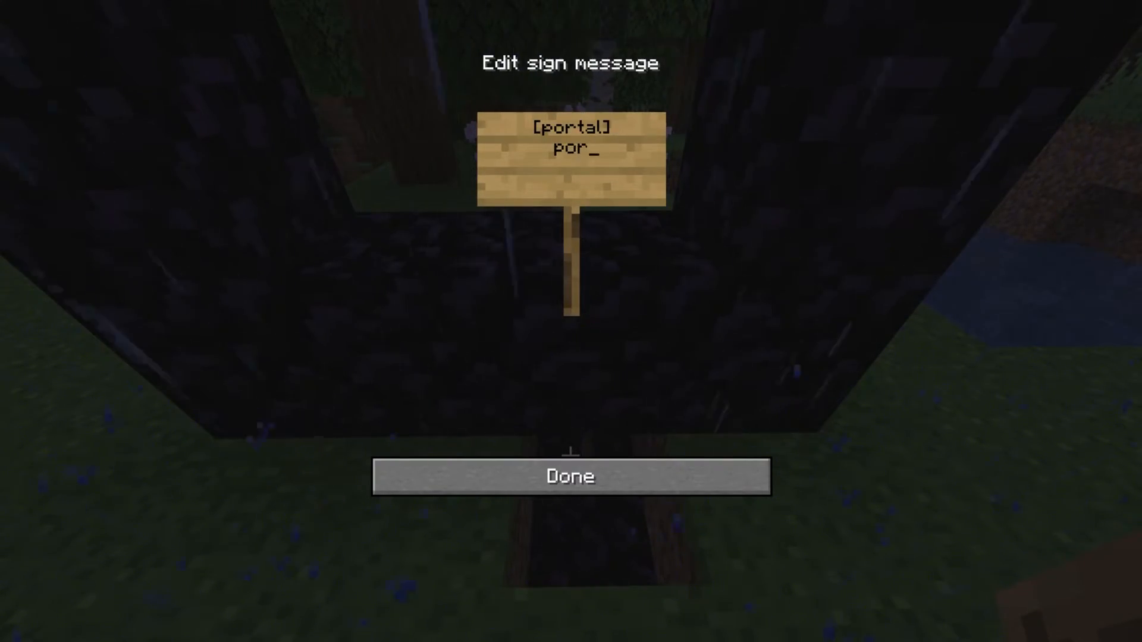
type("tworld")
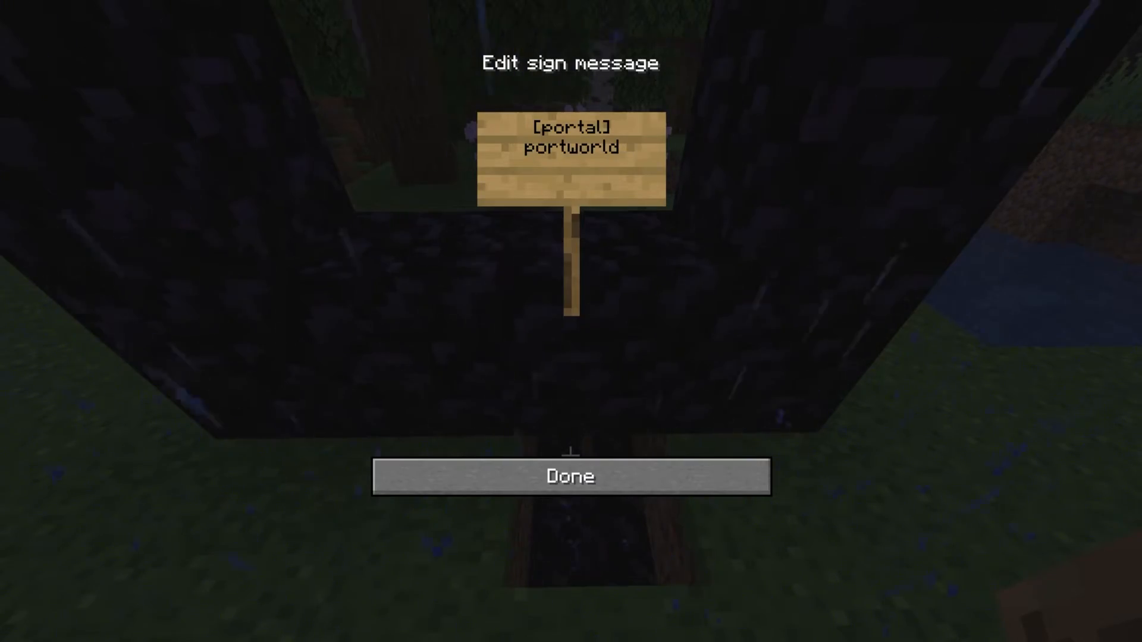
left_click(570, 476)
type("/world setnetherportal")
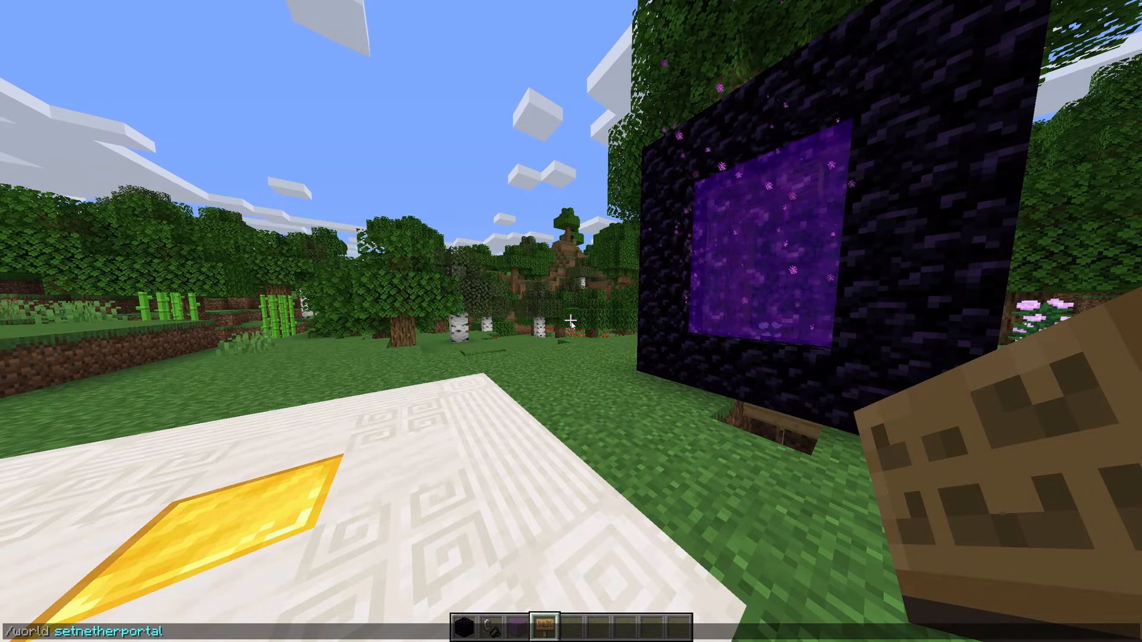
- Disable default nether portal teleport for 'world' and enter setnetherportal world_nether
key("enter")
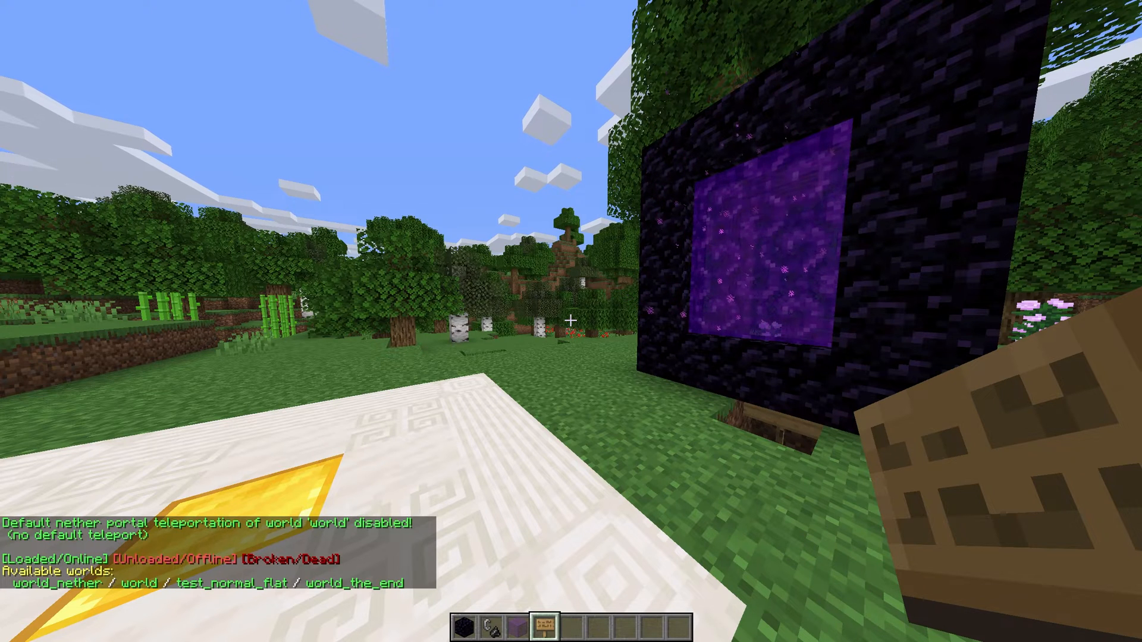
type("/world setnetherportal")
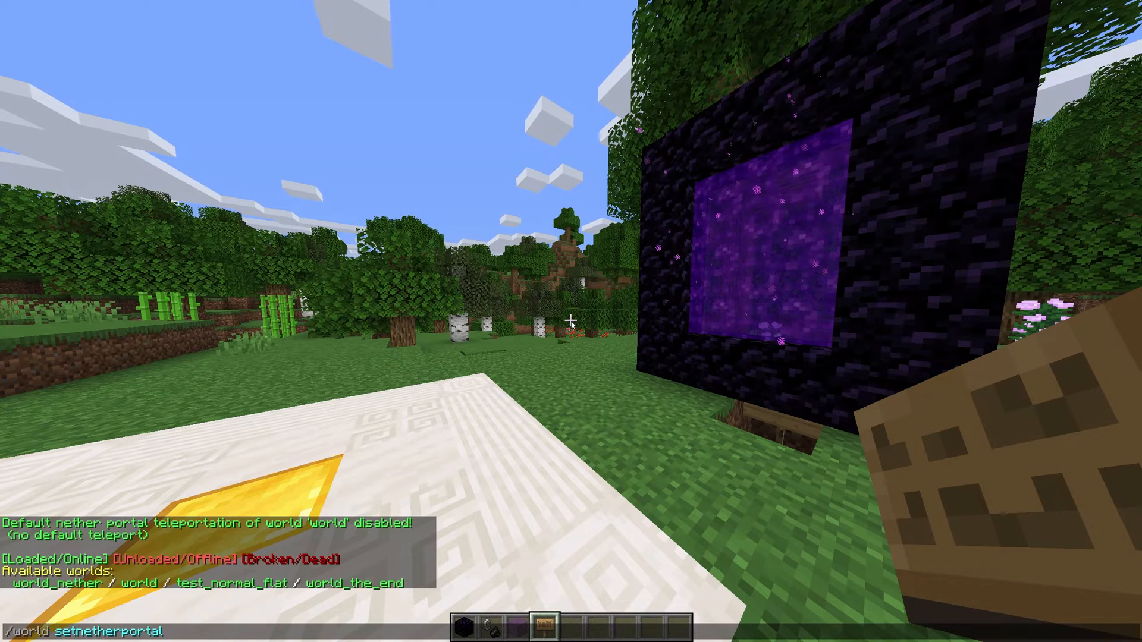
type("world")
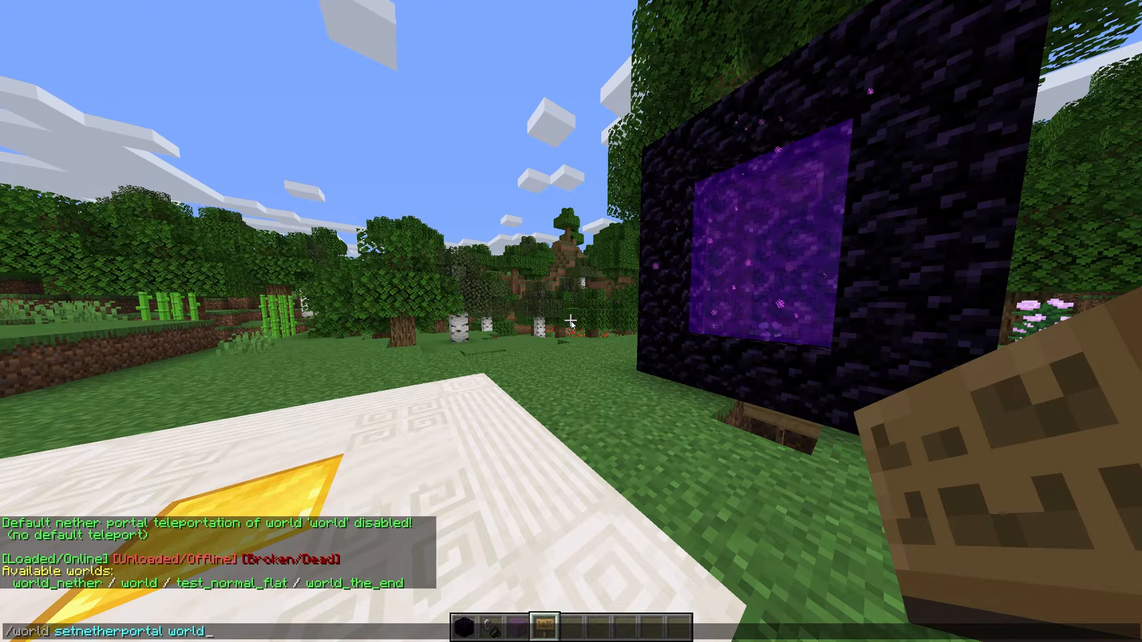
type("_nether")
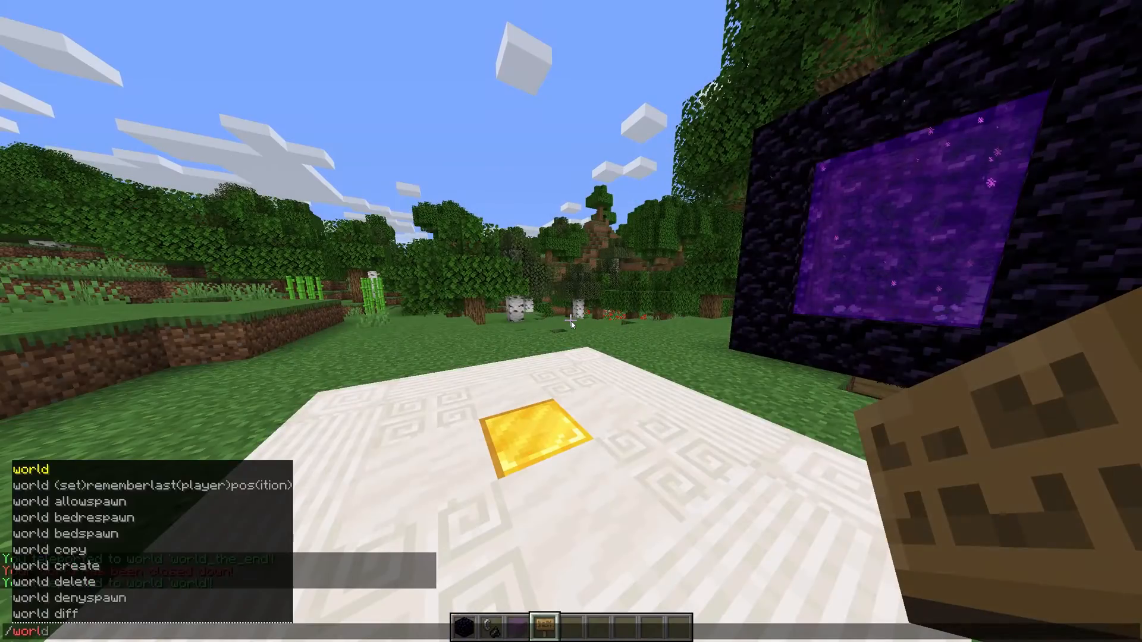
type("cop")
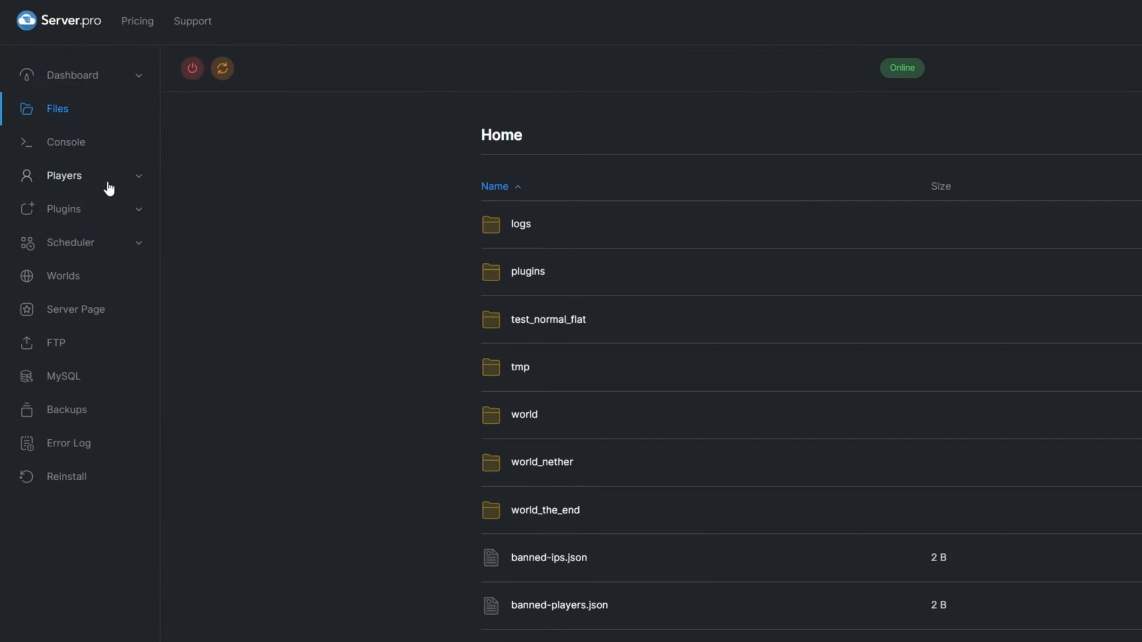
- Close worlds.yml without saving, returning to the My_Worlds folder listing
left_click(527, 271)
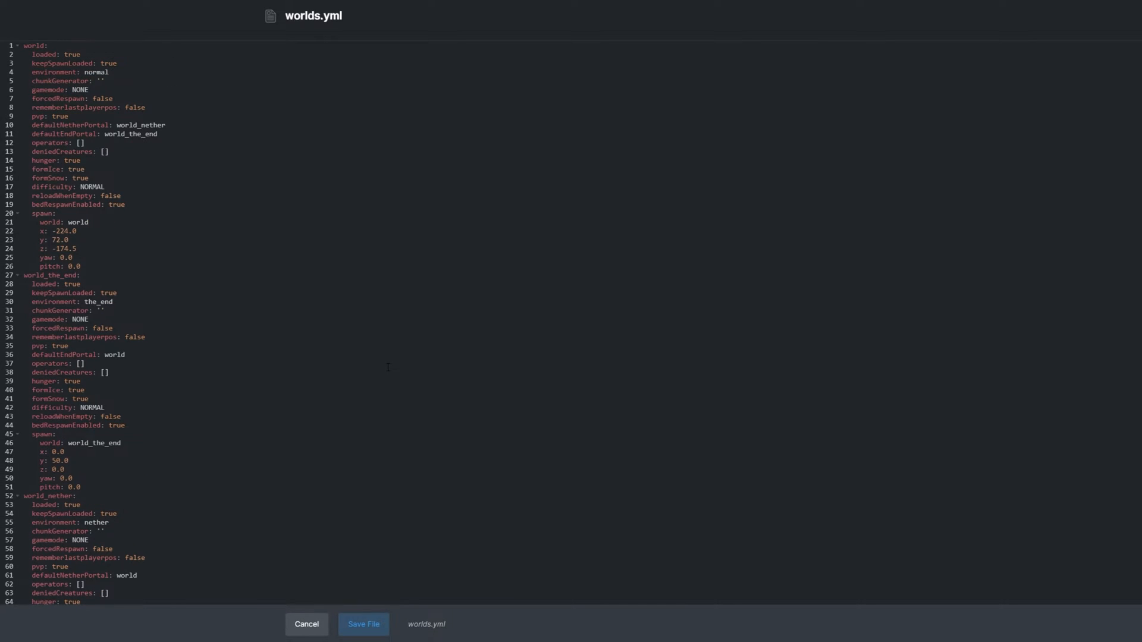
left_click(307, 624)
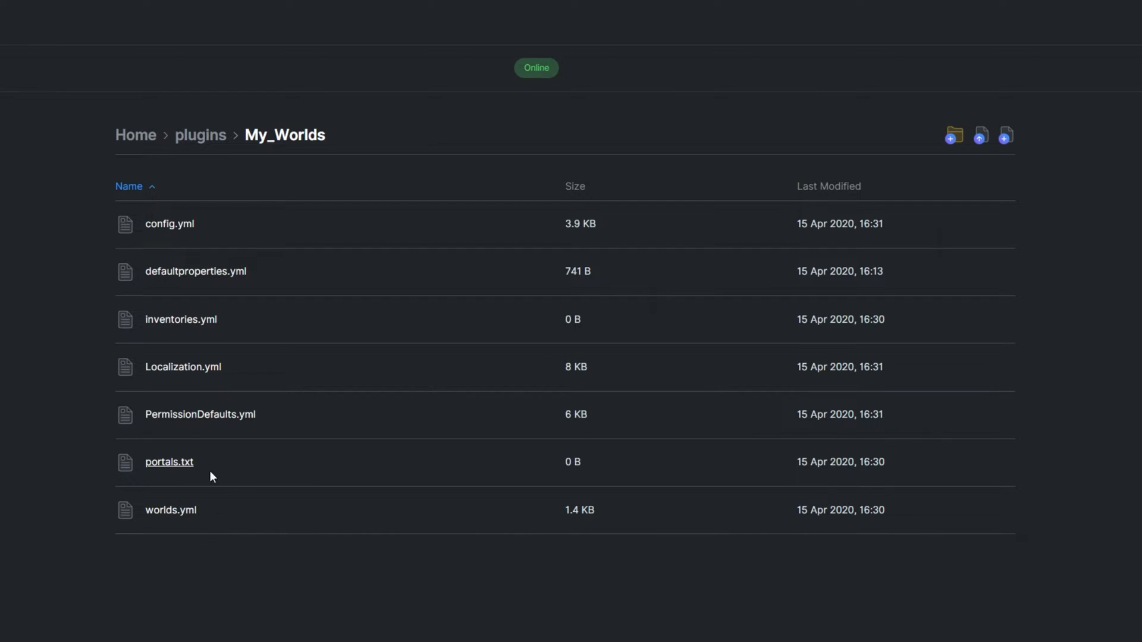
mouse_move(211, 429)
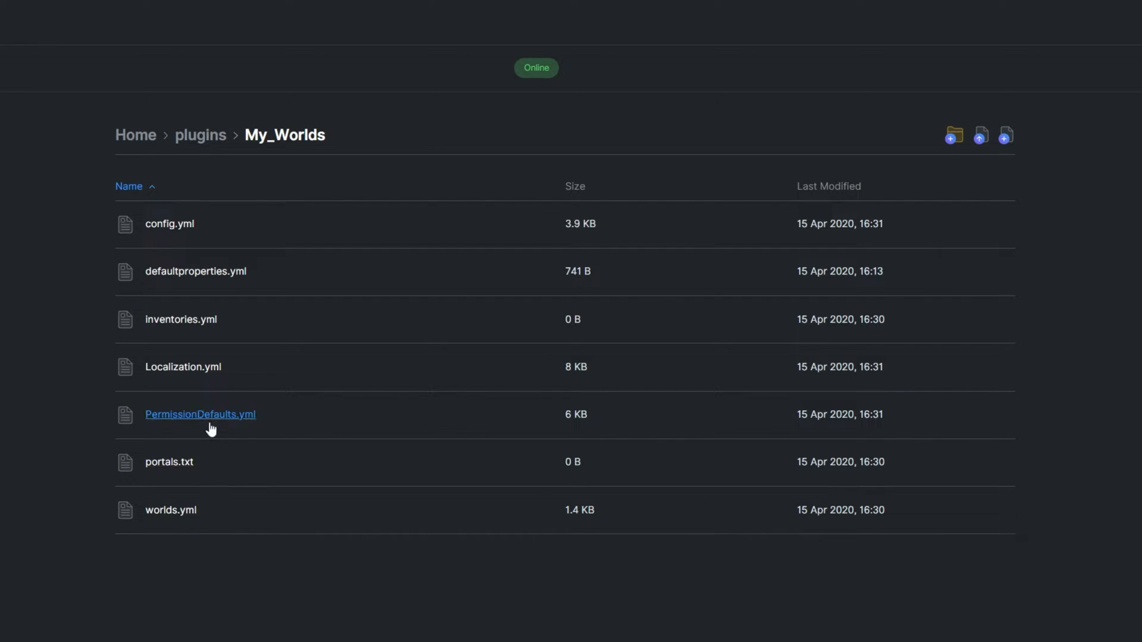
left_click(200, 414)
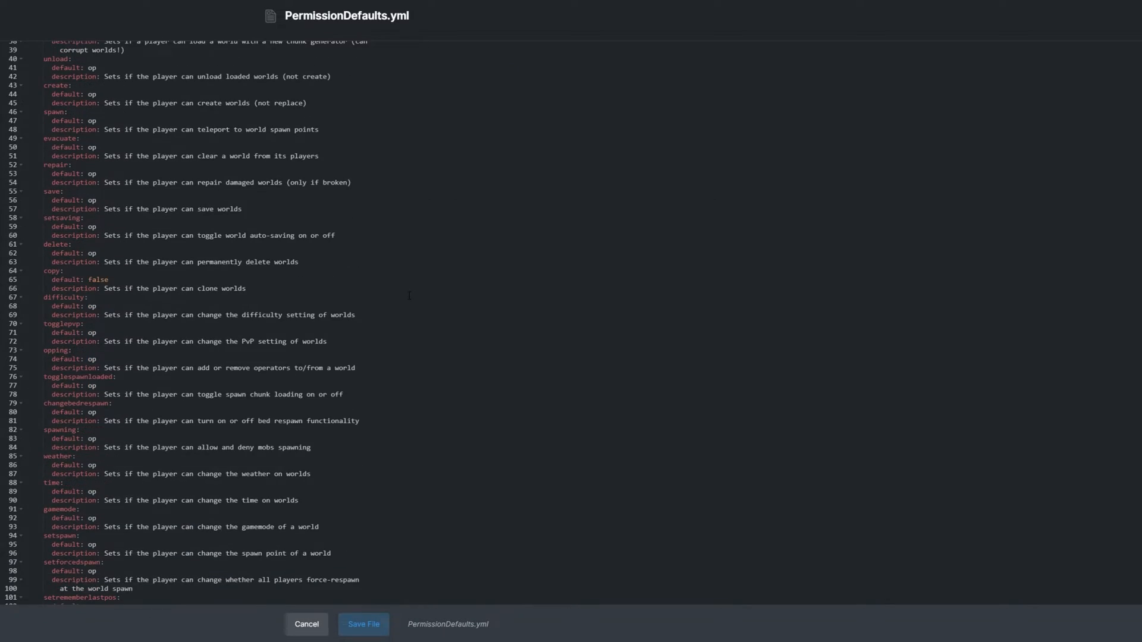
scroll("down", 3)
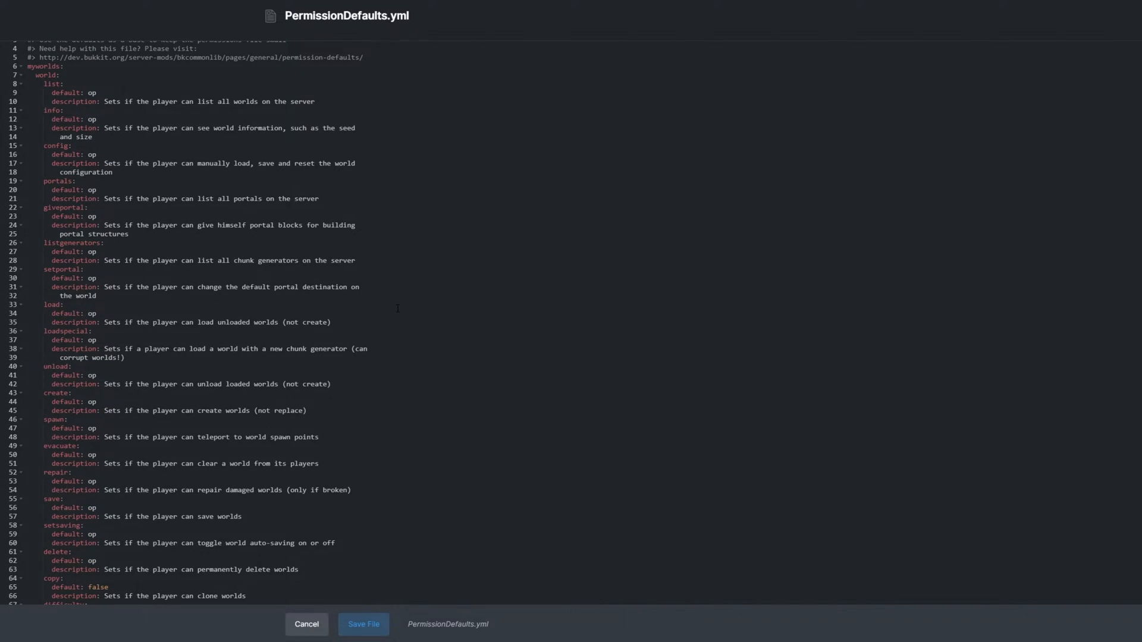
left_click(307, 624)
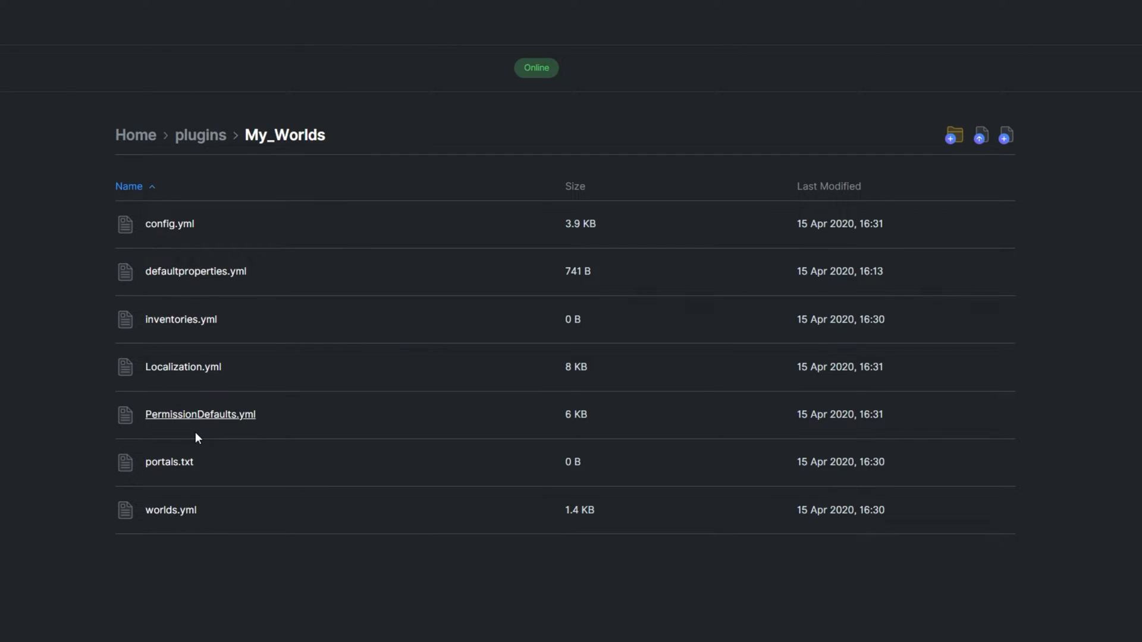
mouse_move(200, 414)
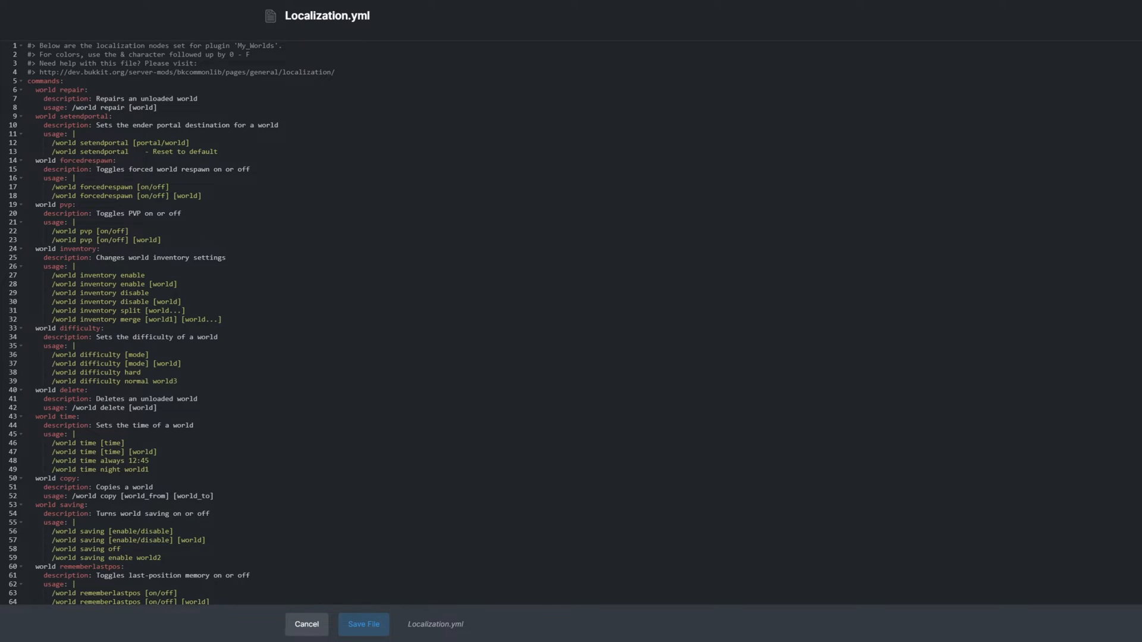
scroll("down", 3)
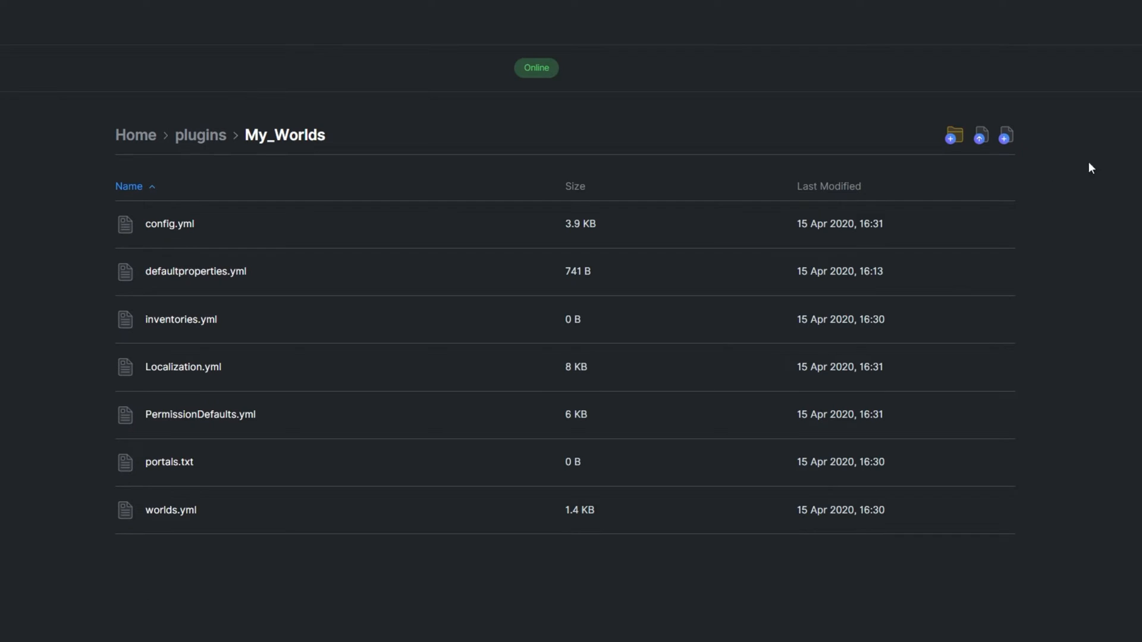
mouse_move(180, 318)
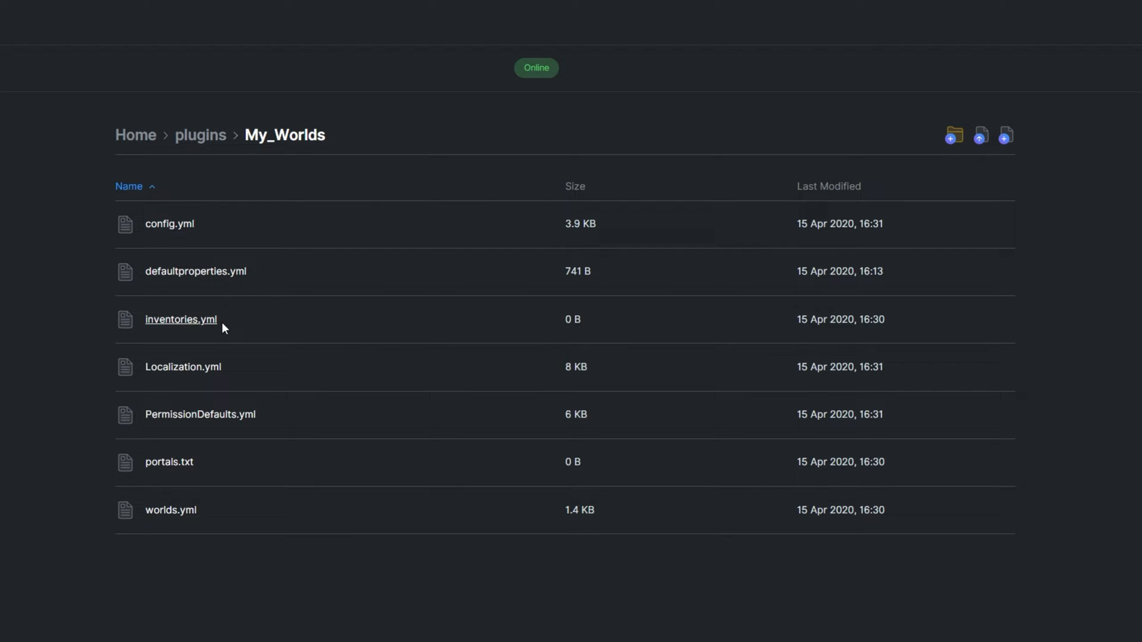
mouse_move(195, 271)
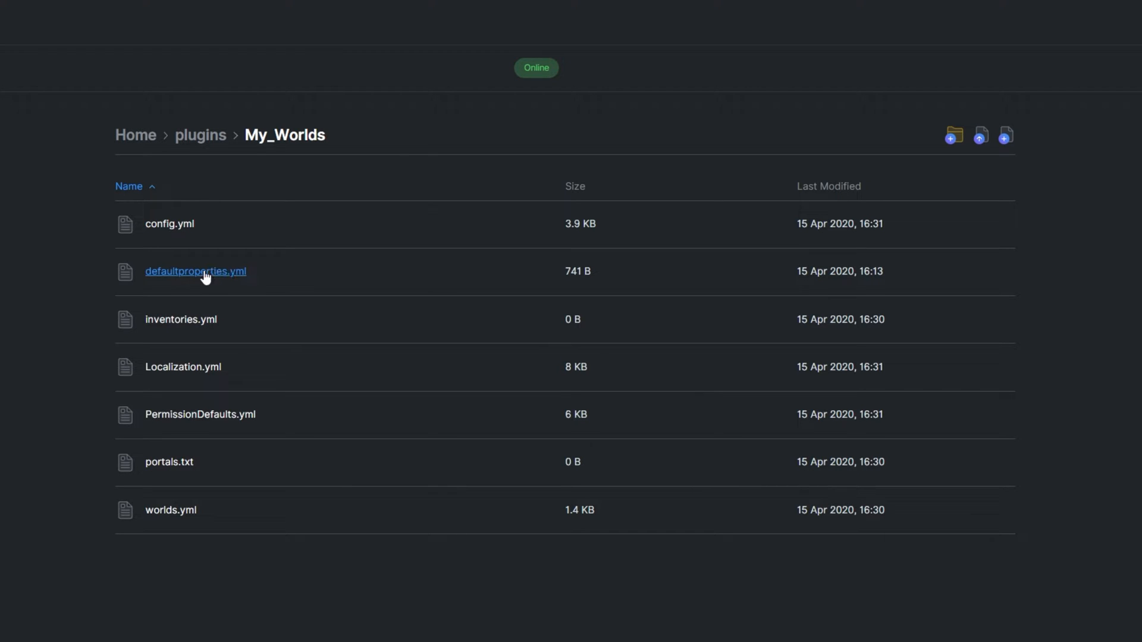
left_click(193, 271)
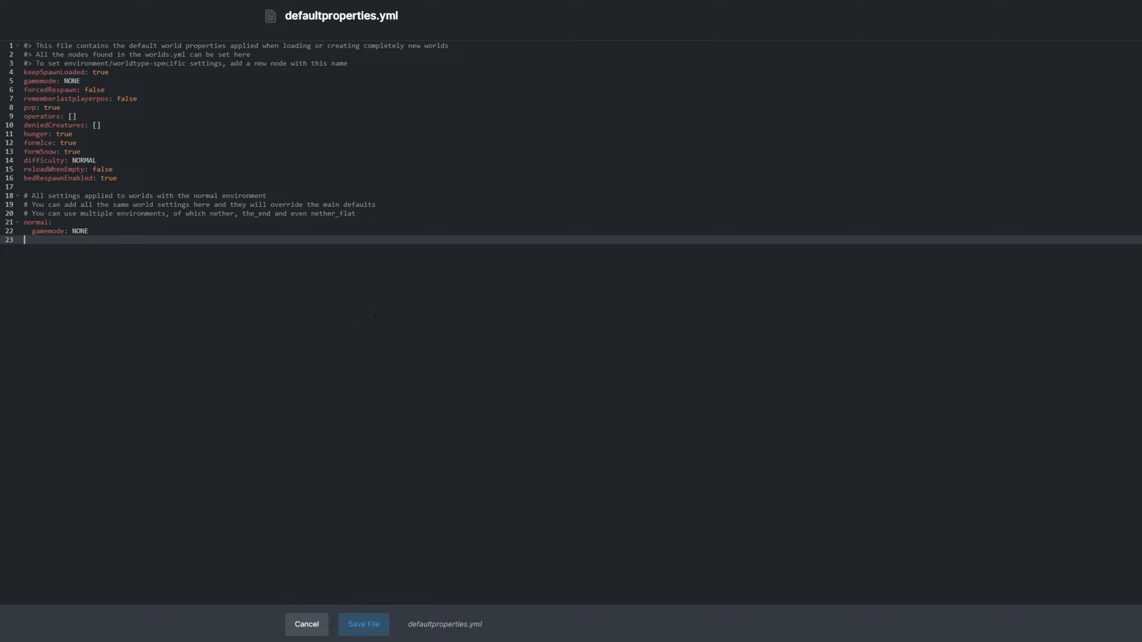
left_click(306, 624)
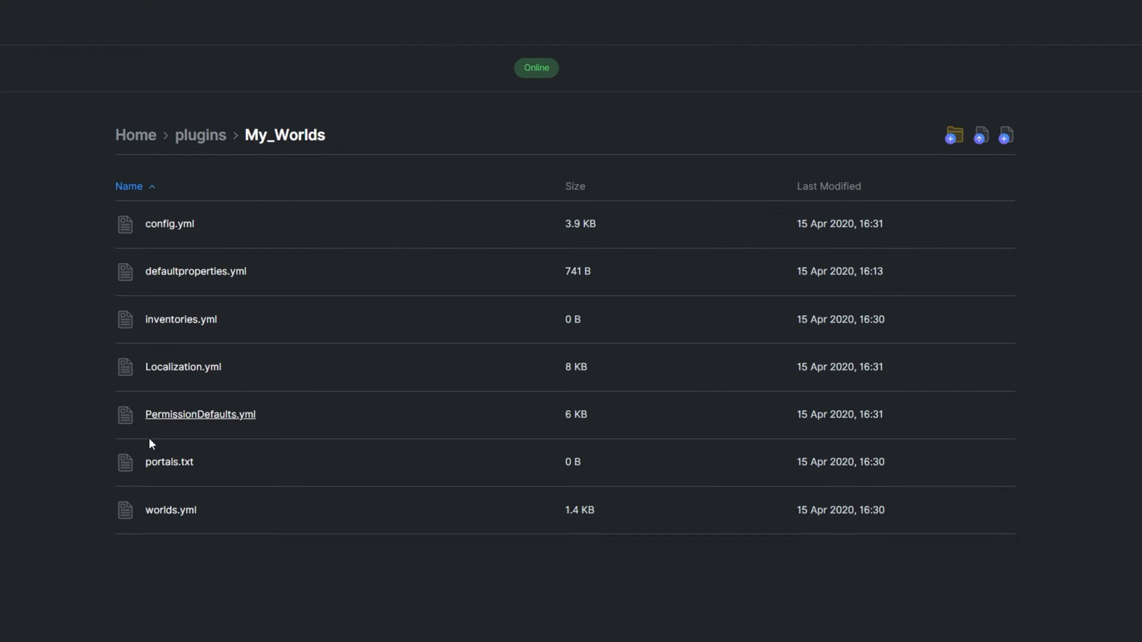
mouse_move(180, 394)
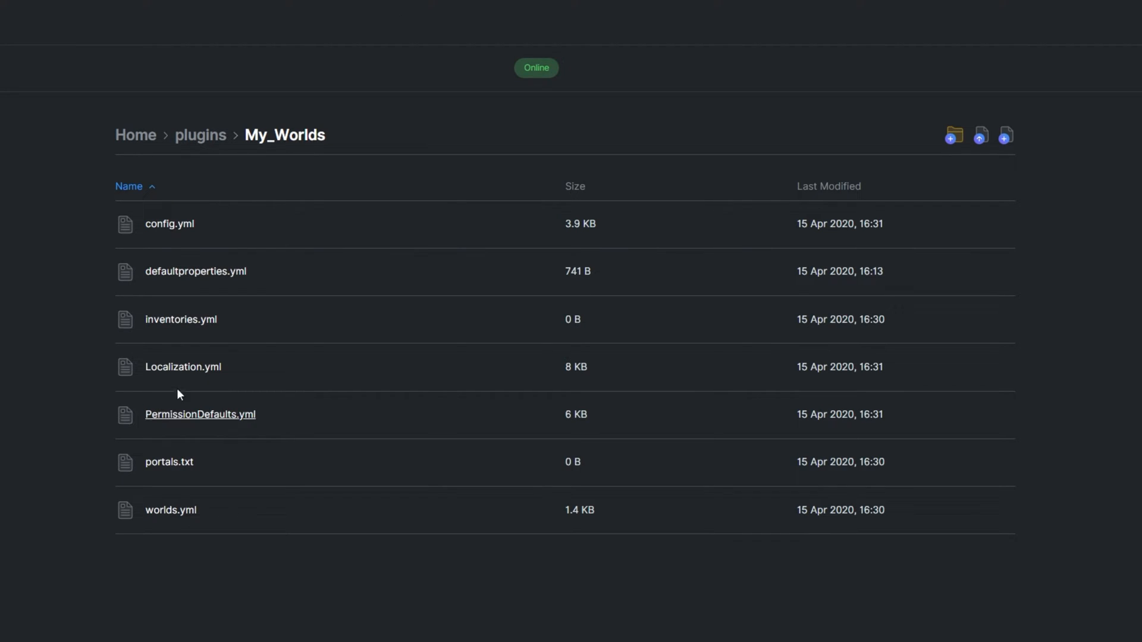
- Open MyWorlds' config.yml in the Server.pro file editor and review its settings
left_click(171, 223)
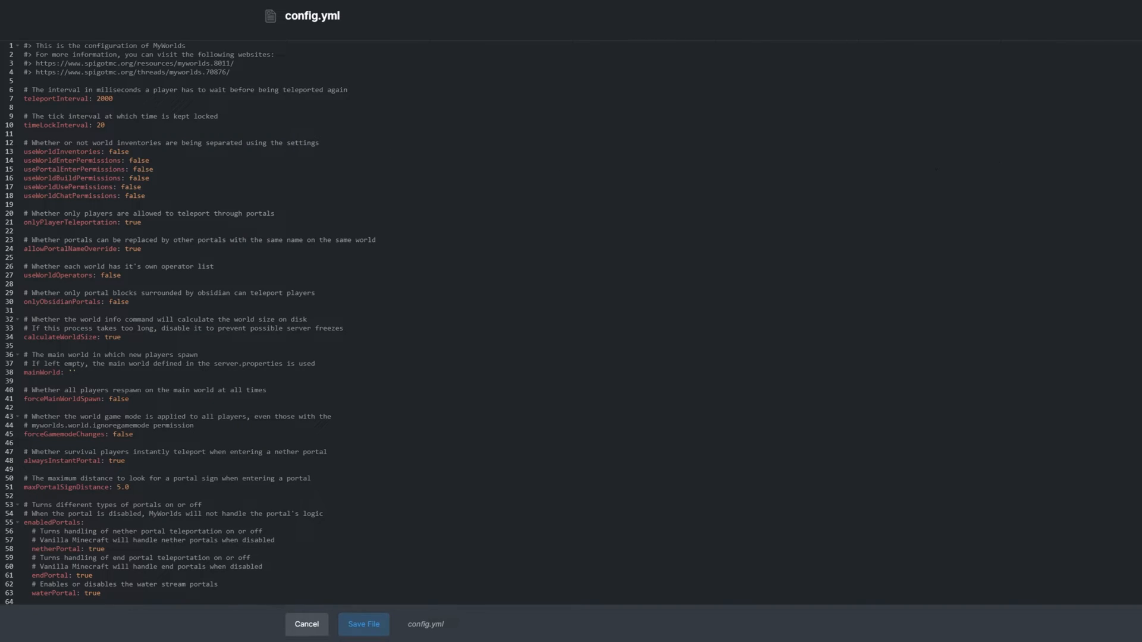
scroll("down", 3)
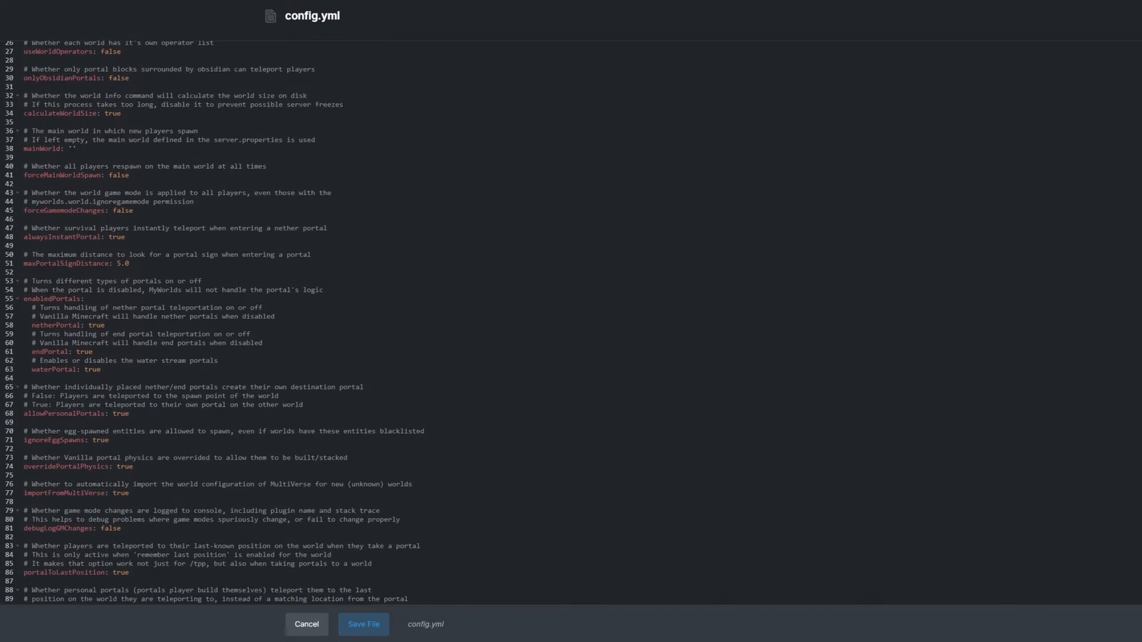
scroll("up", 3)
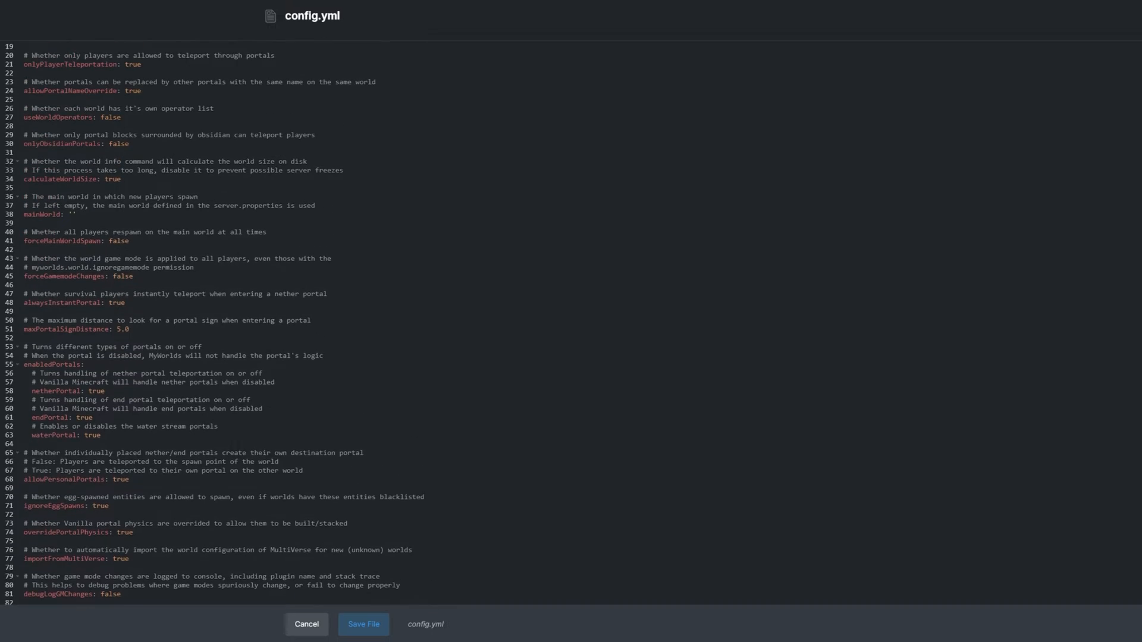
scroll("up", 3)
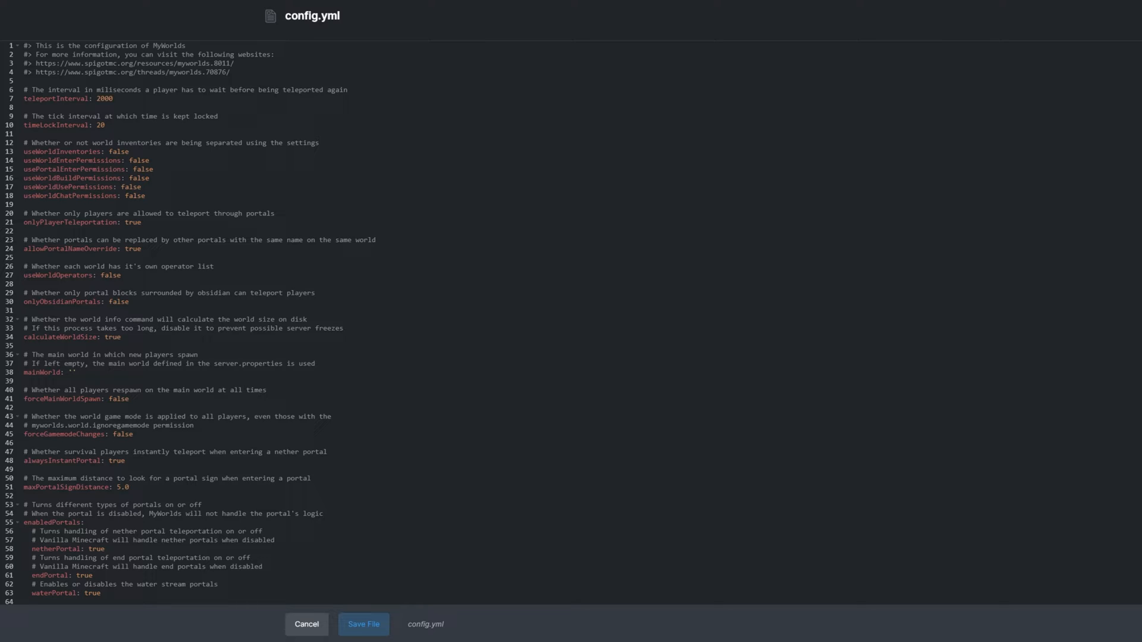
scroll("down", 3)
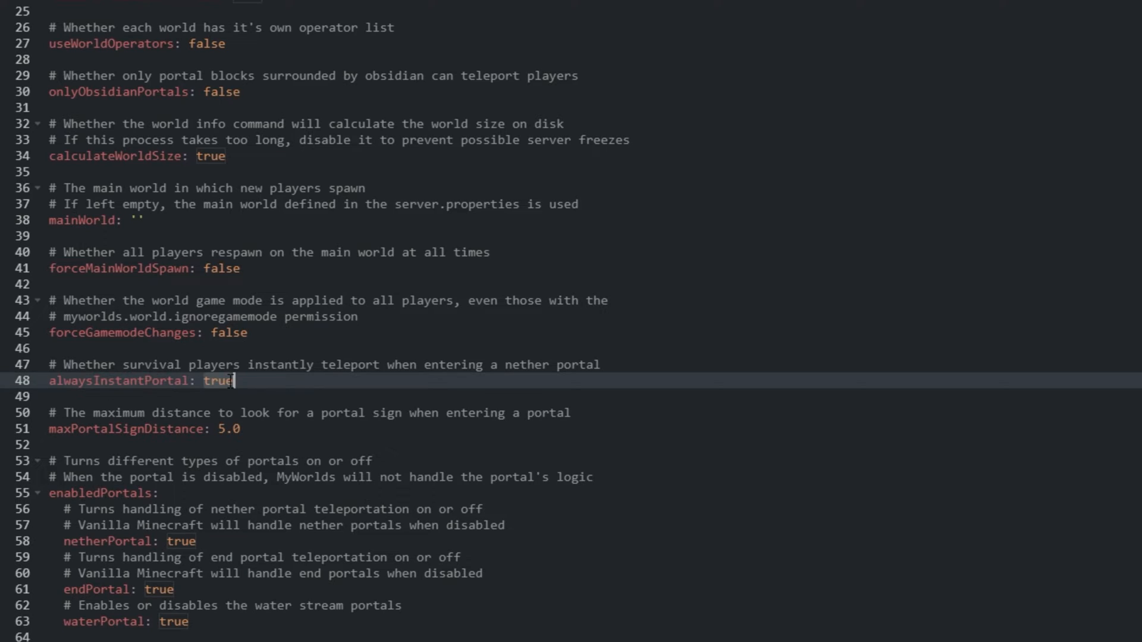
- Retype alwaysInstantPortal and portalToLastPosition, leaving both set to true
key("Backspace")
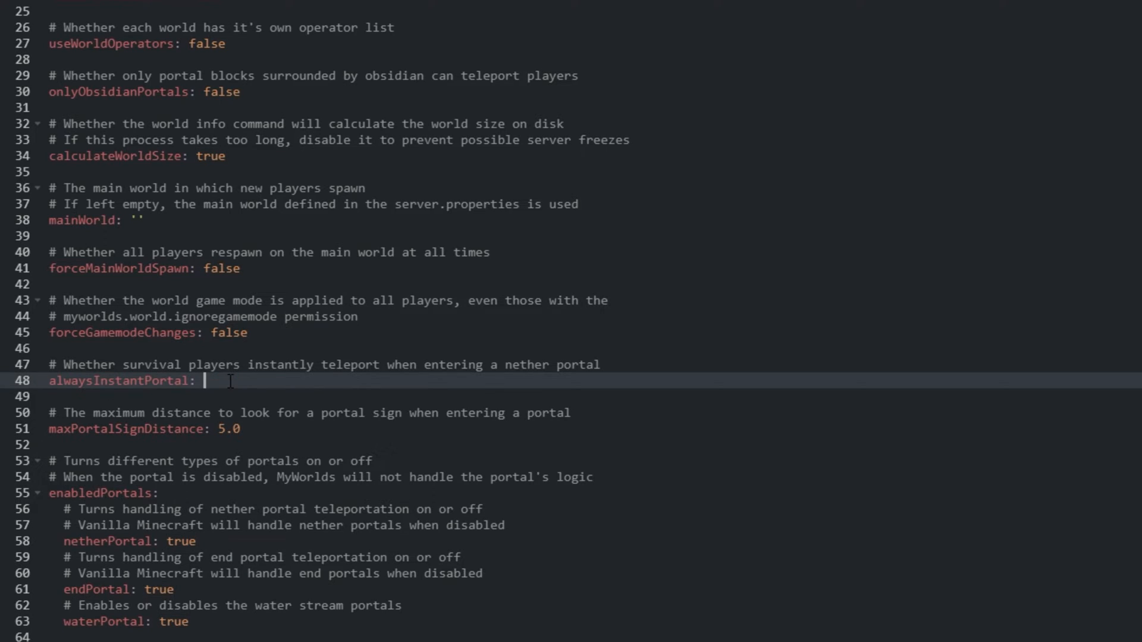
type("true")
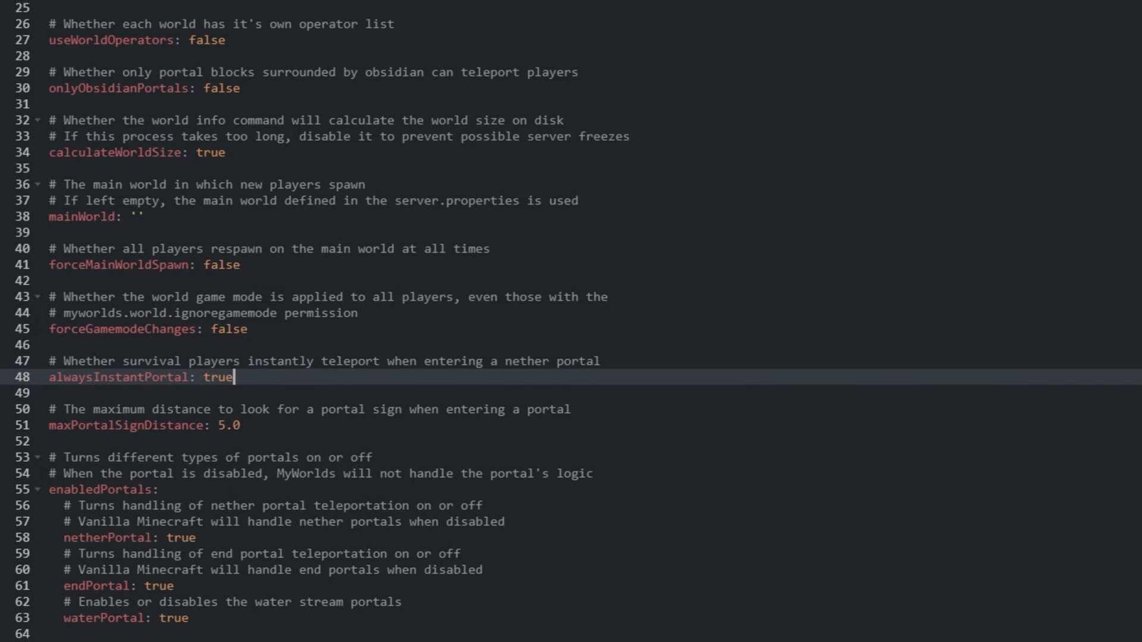
scroll("down", 3)
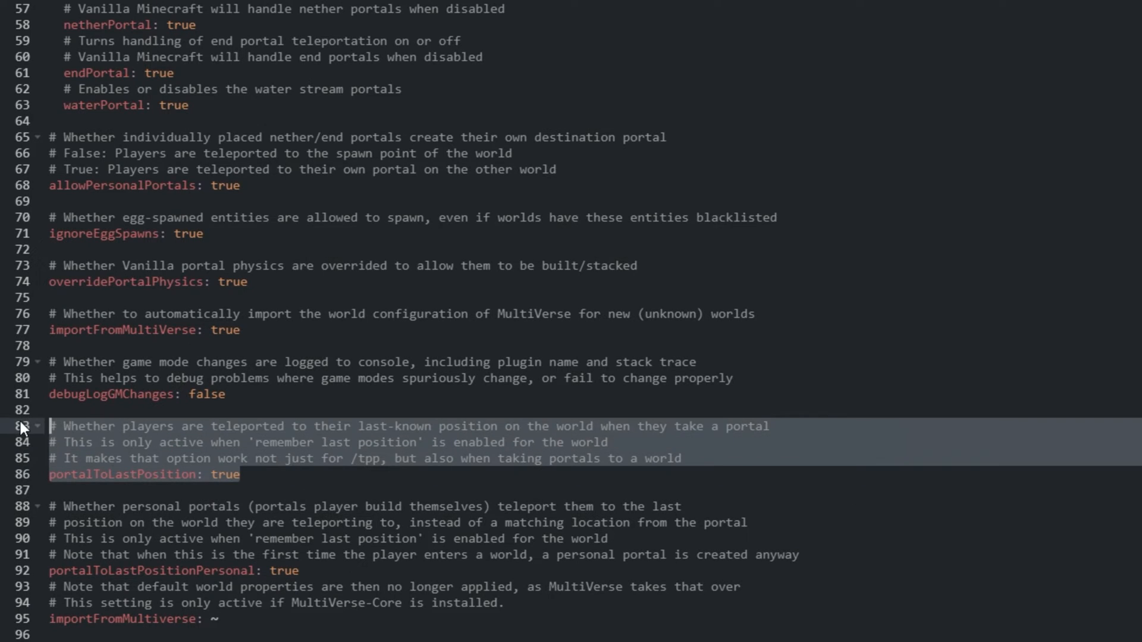
type("false")
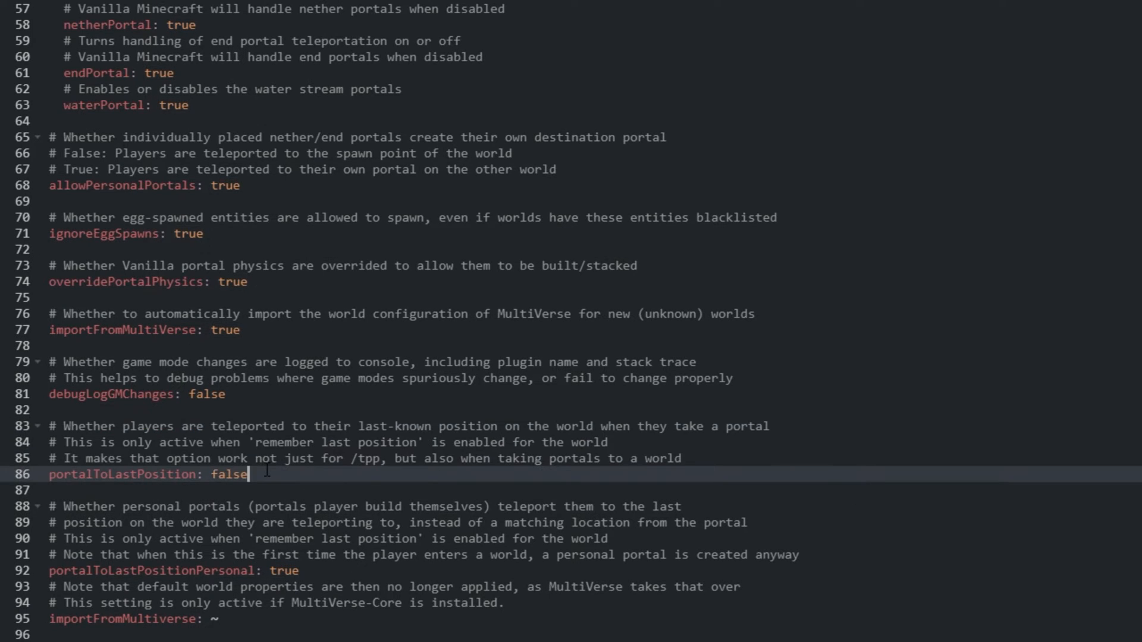
type("true")
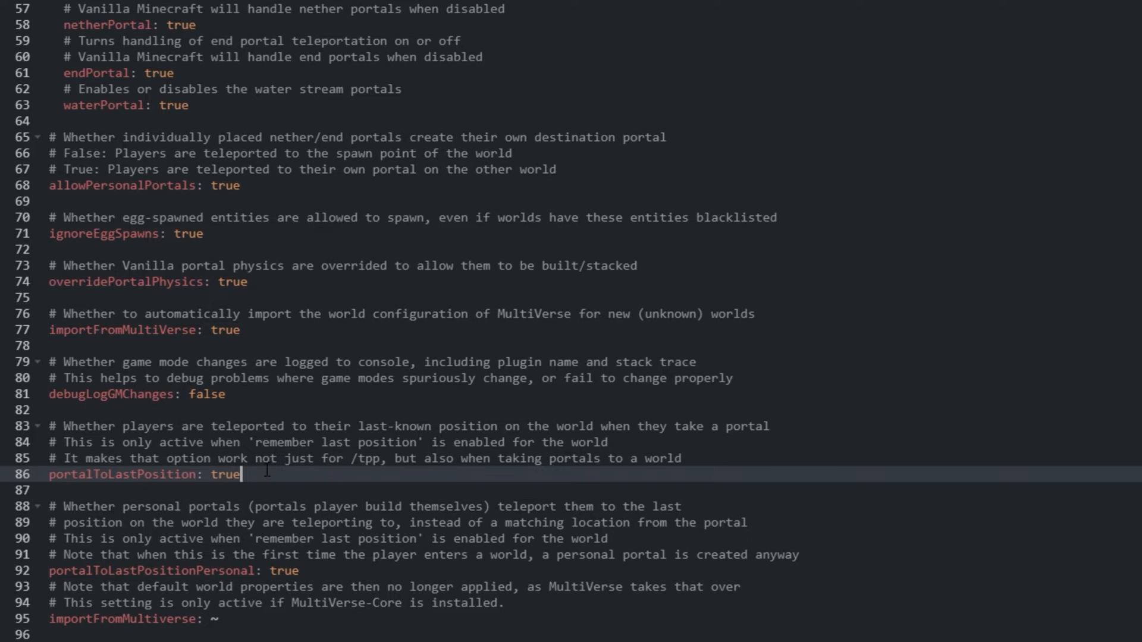